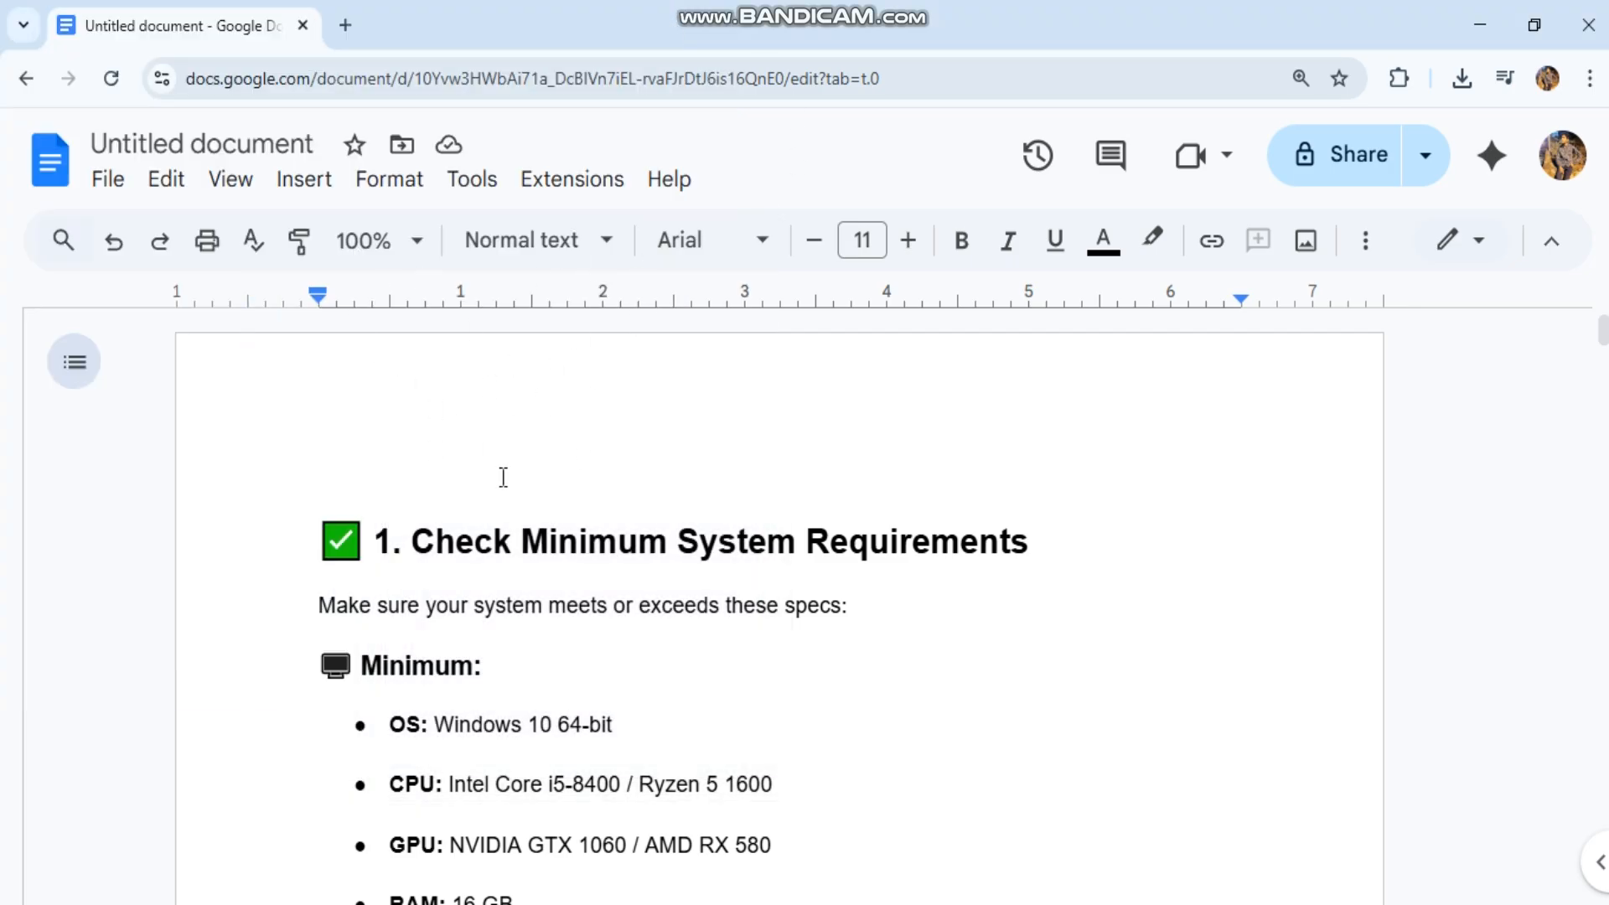
mouse_move(256, 554)
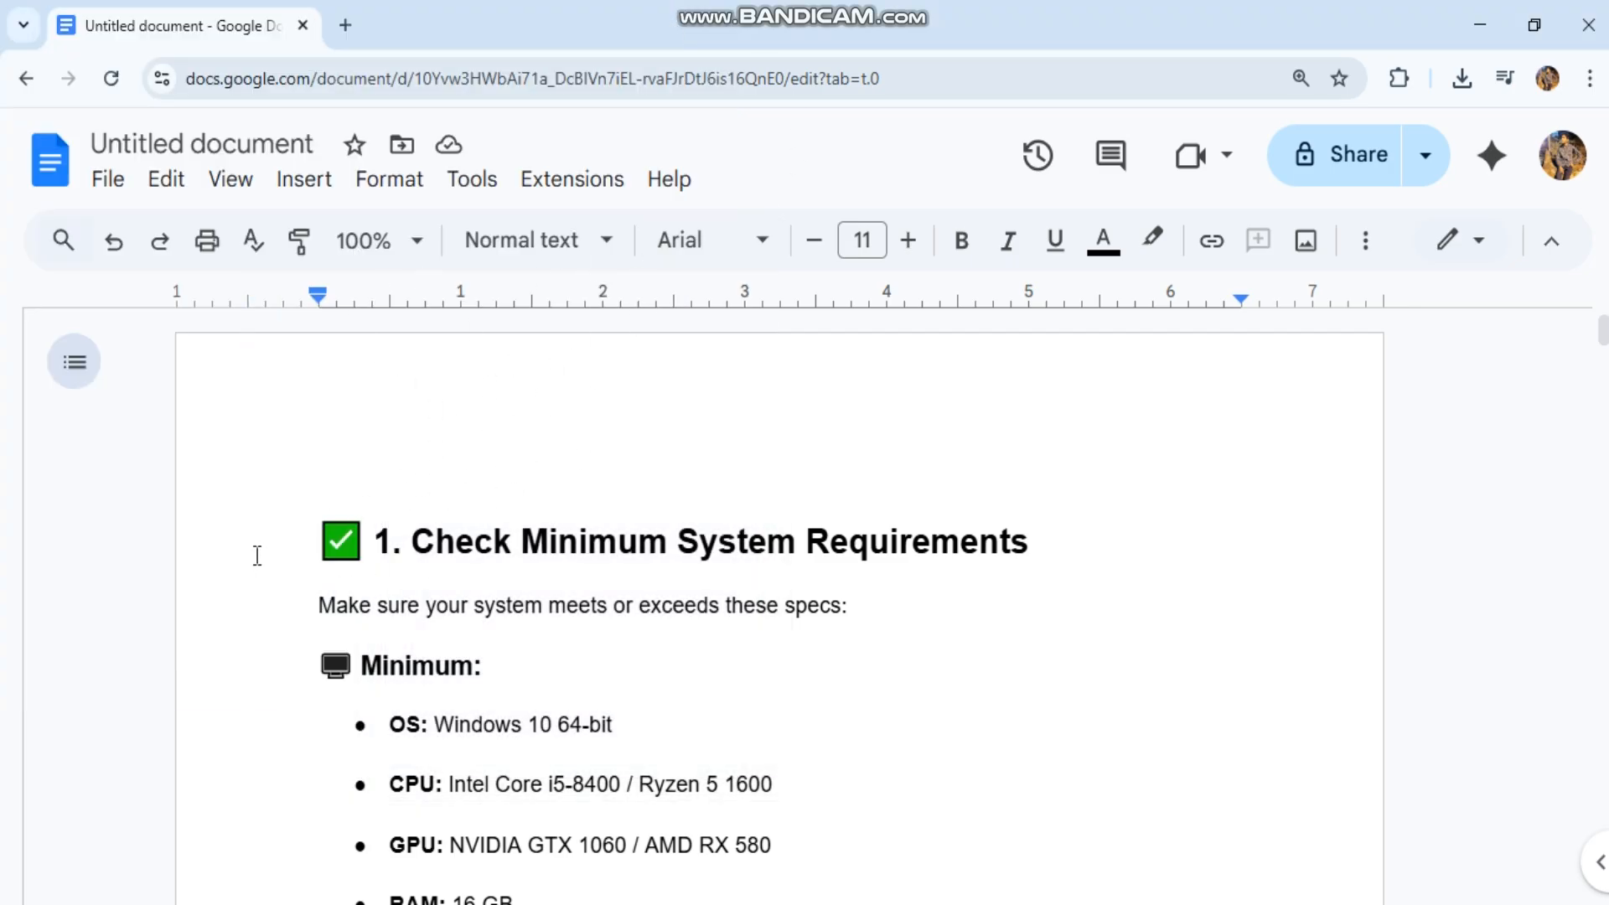
- Highlight the GPU minimum-spec line, then the 'DirectX 12 is mandatory' note
triple_click(677, 541)
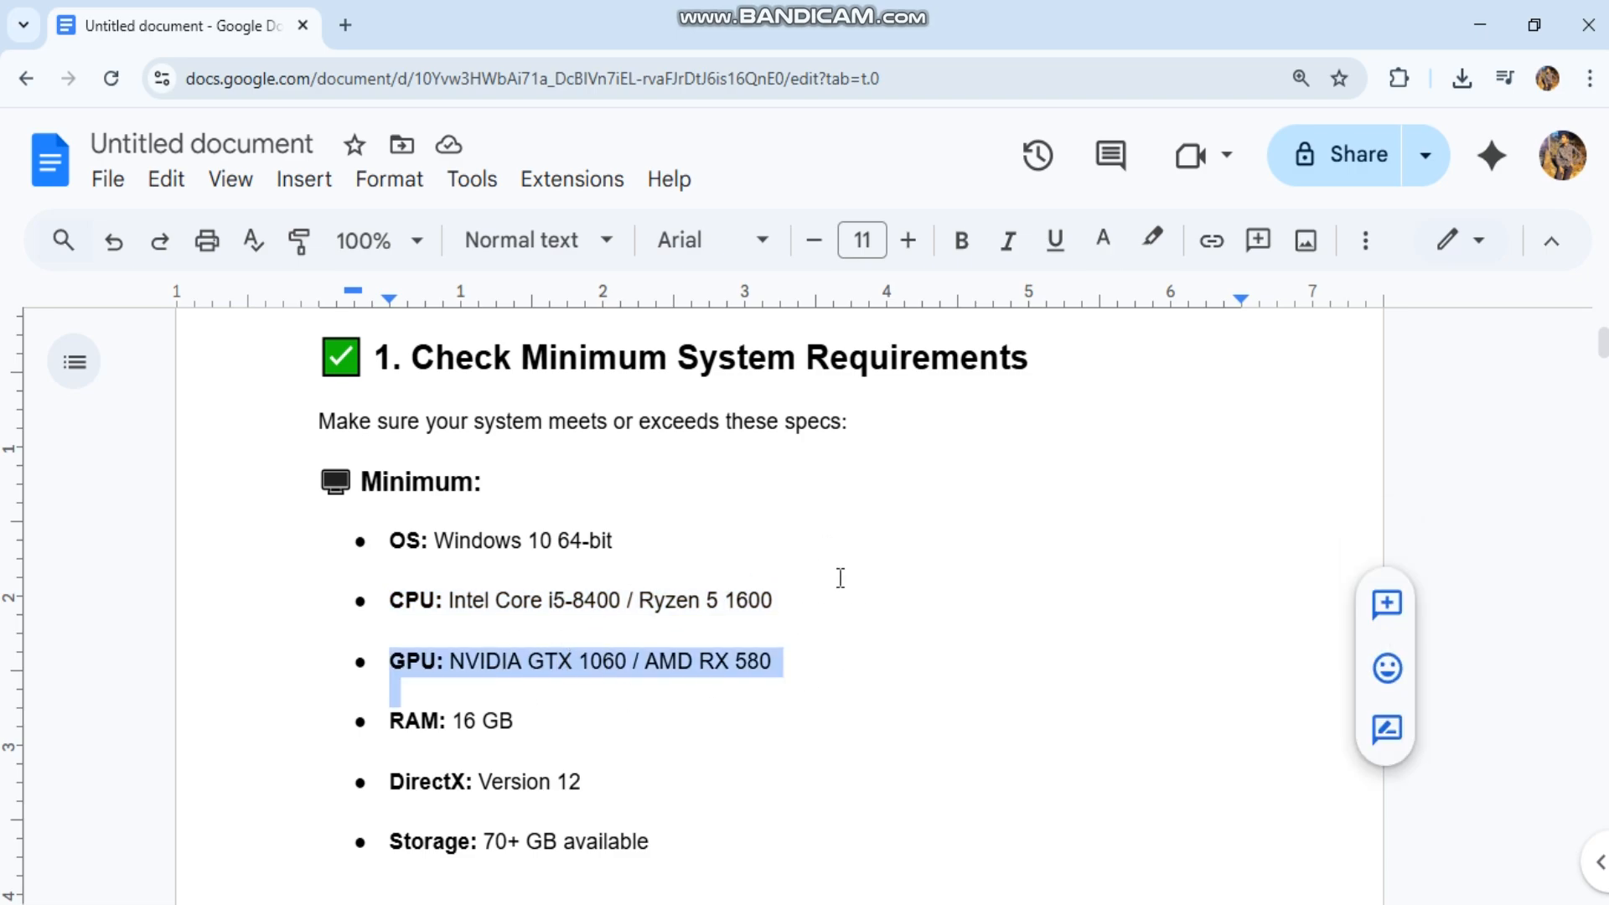
mouse_move(798, 643)
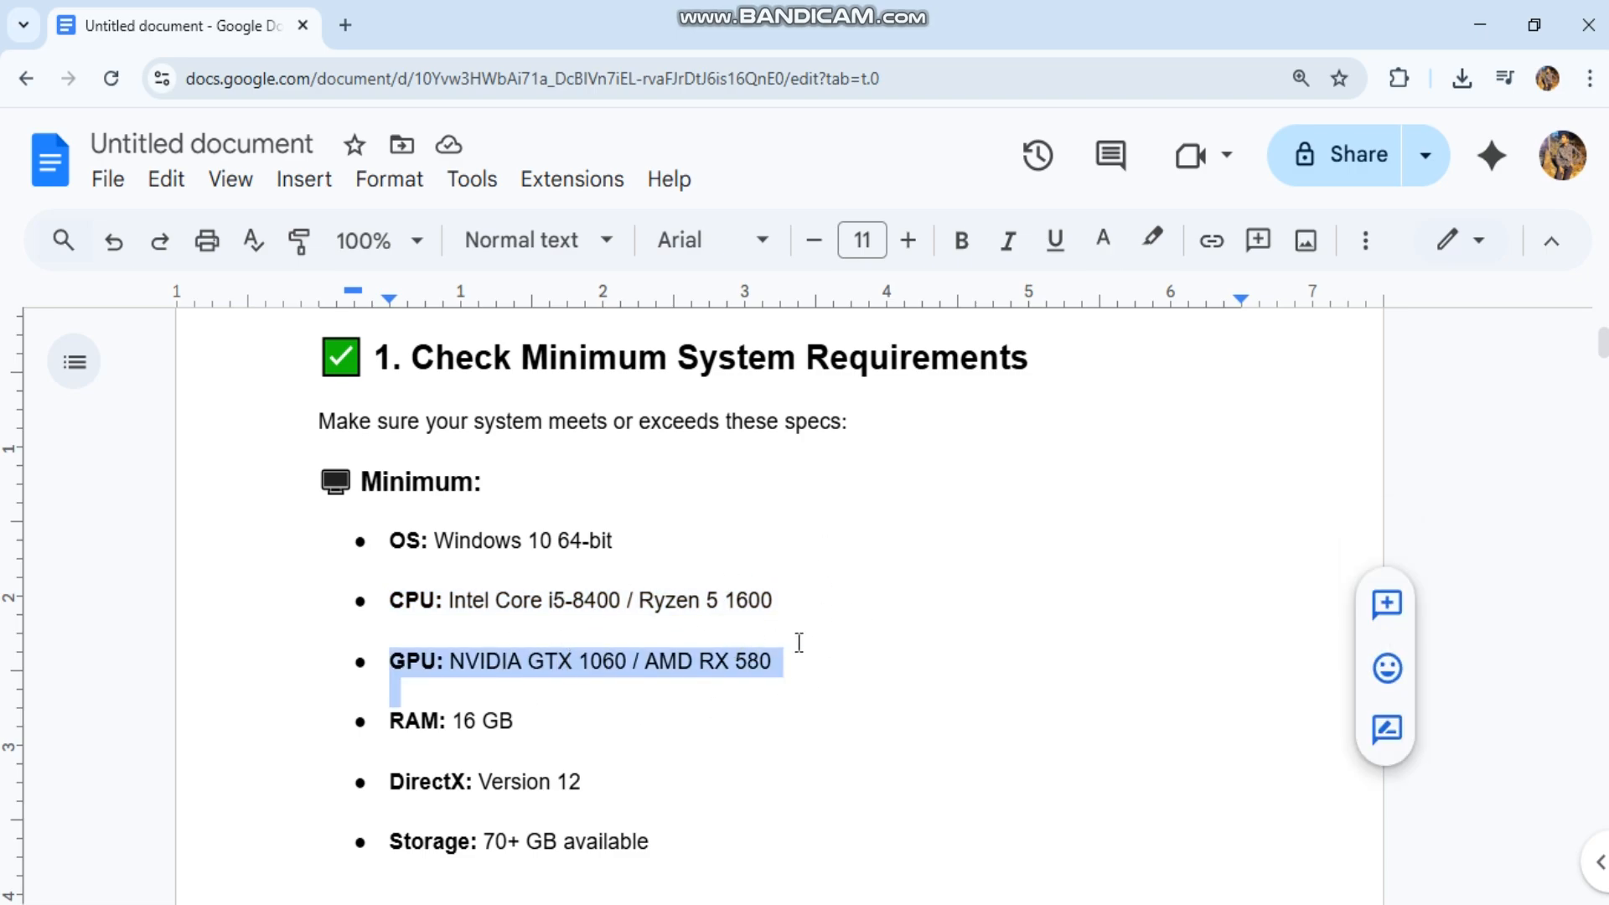
click(455, 721)
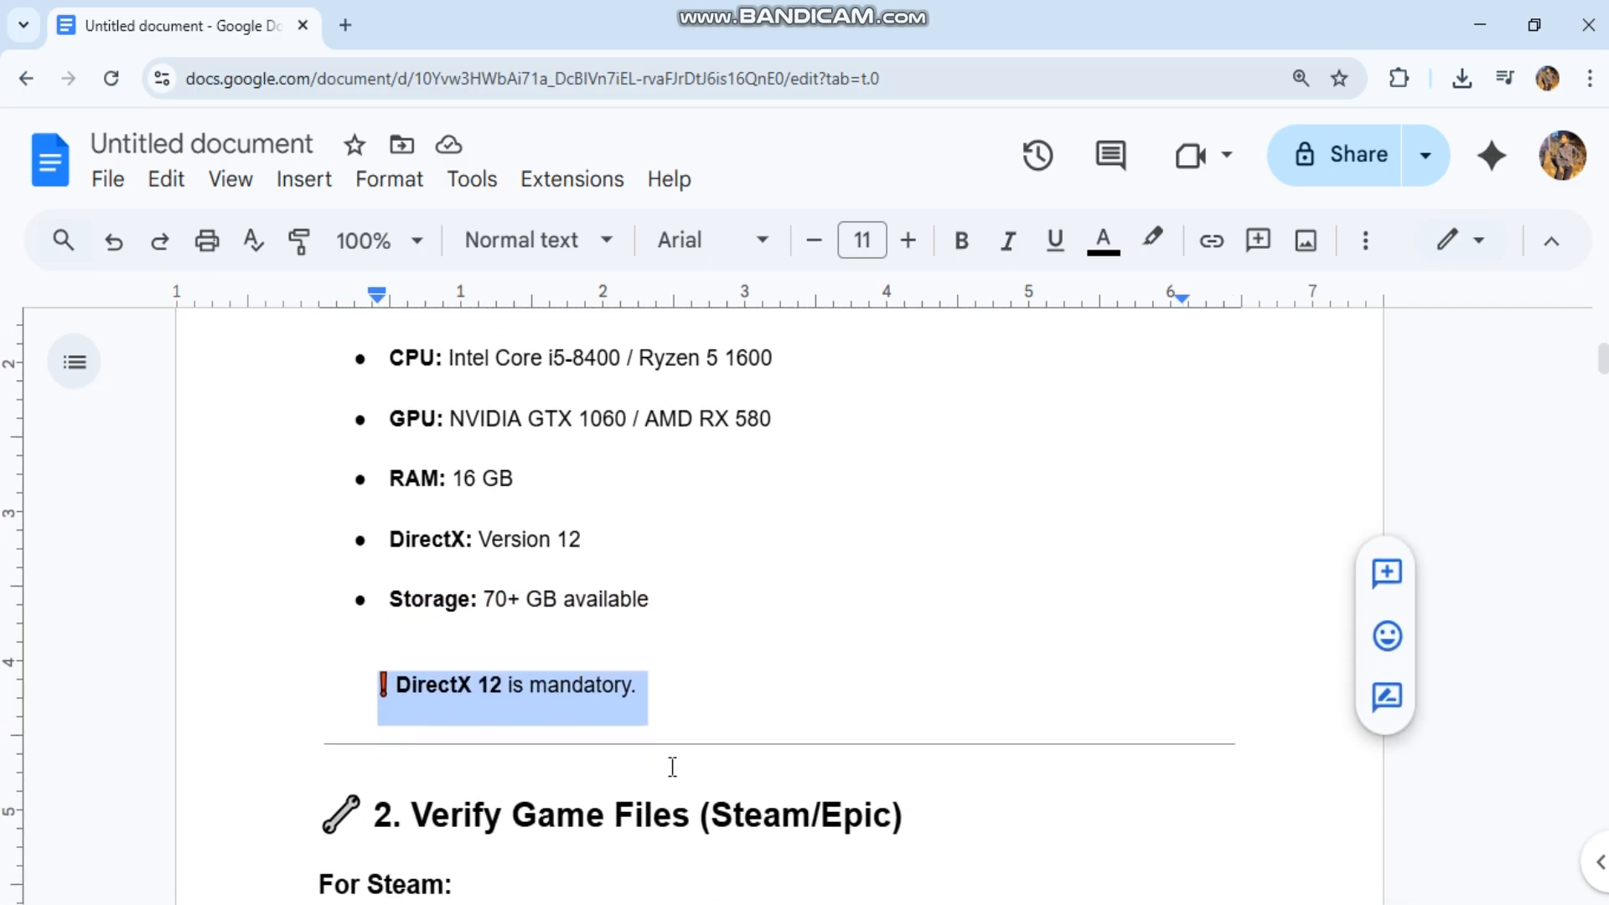
- Highlight all three numbered Steam file-verification steps in section 2
scroll(down, 3)
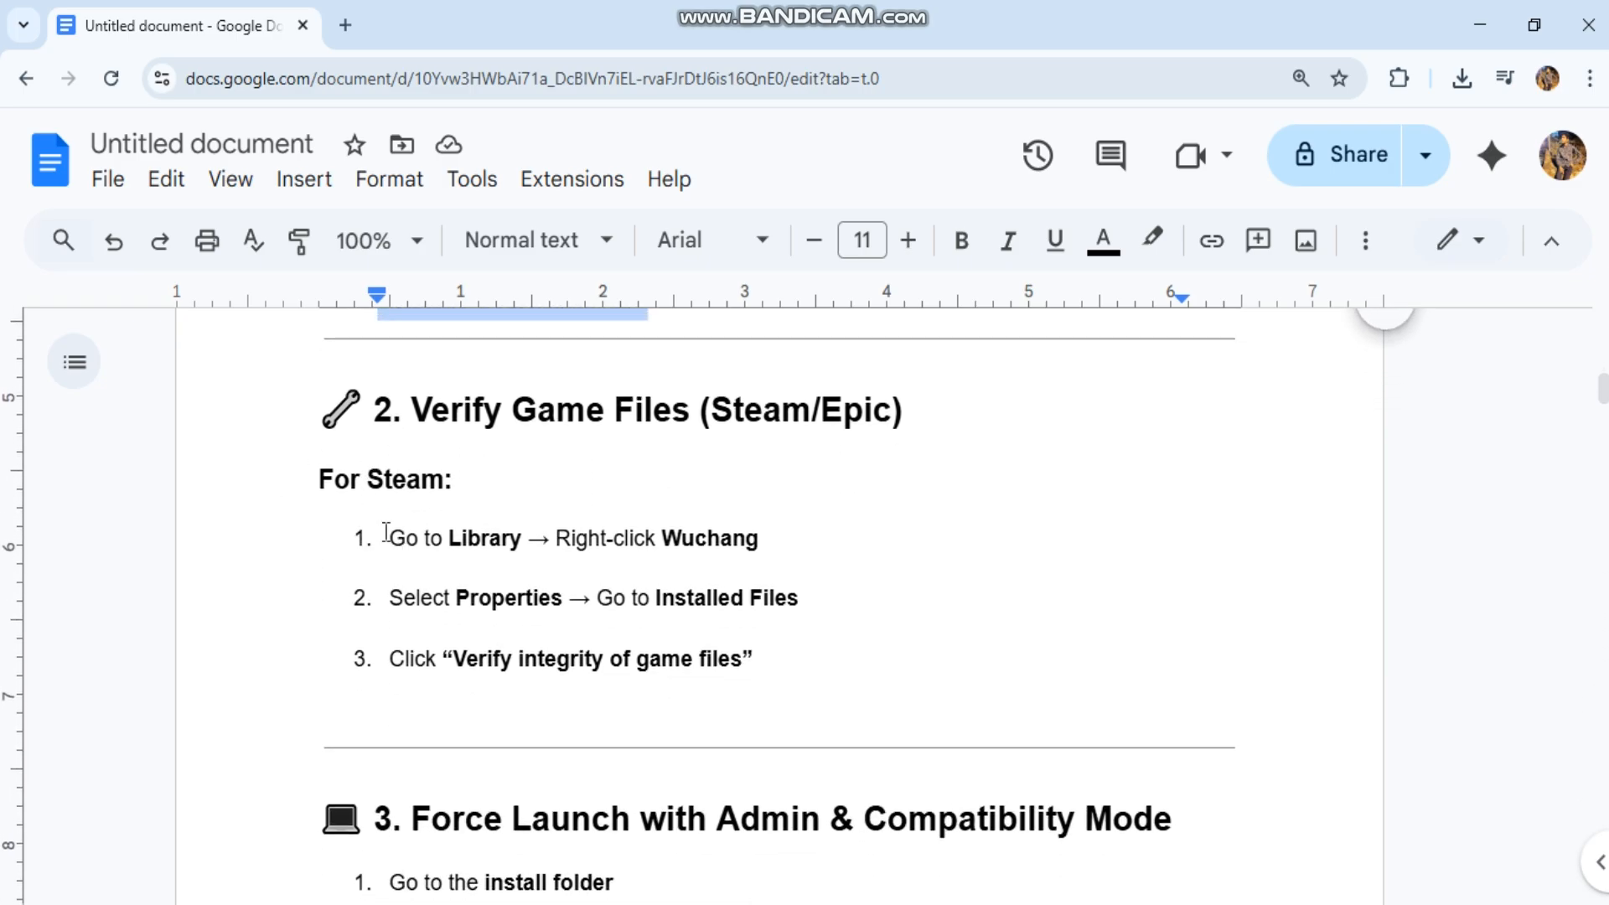
drag(388, 535, 811, 599)
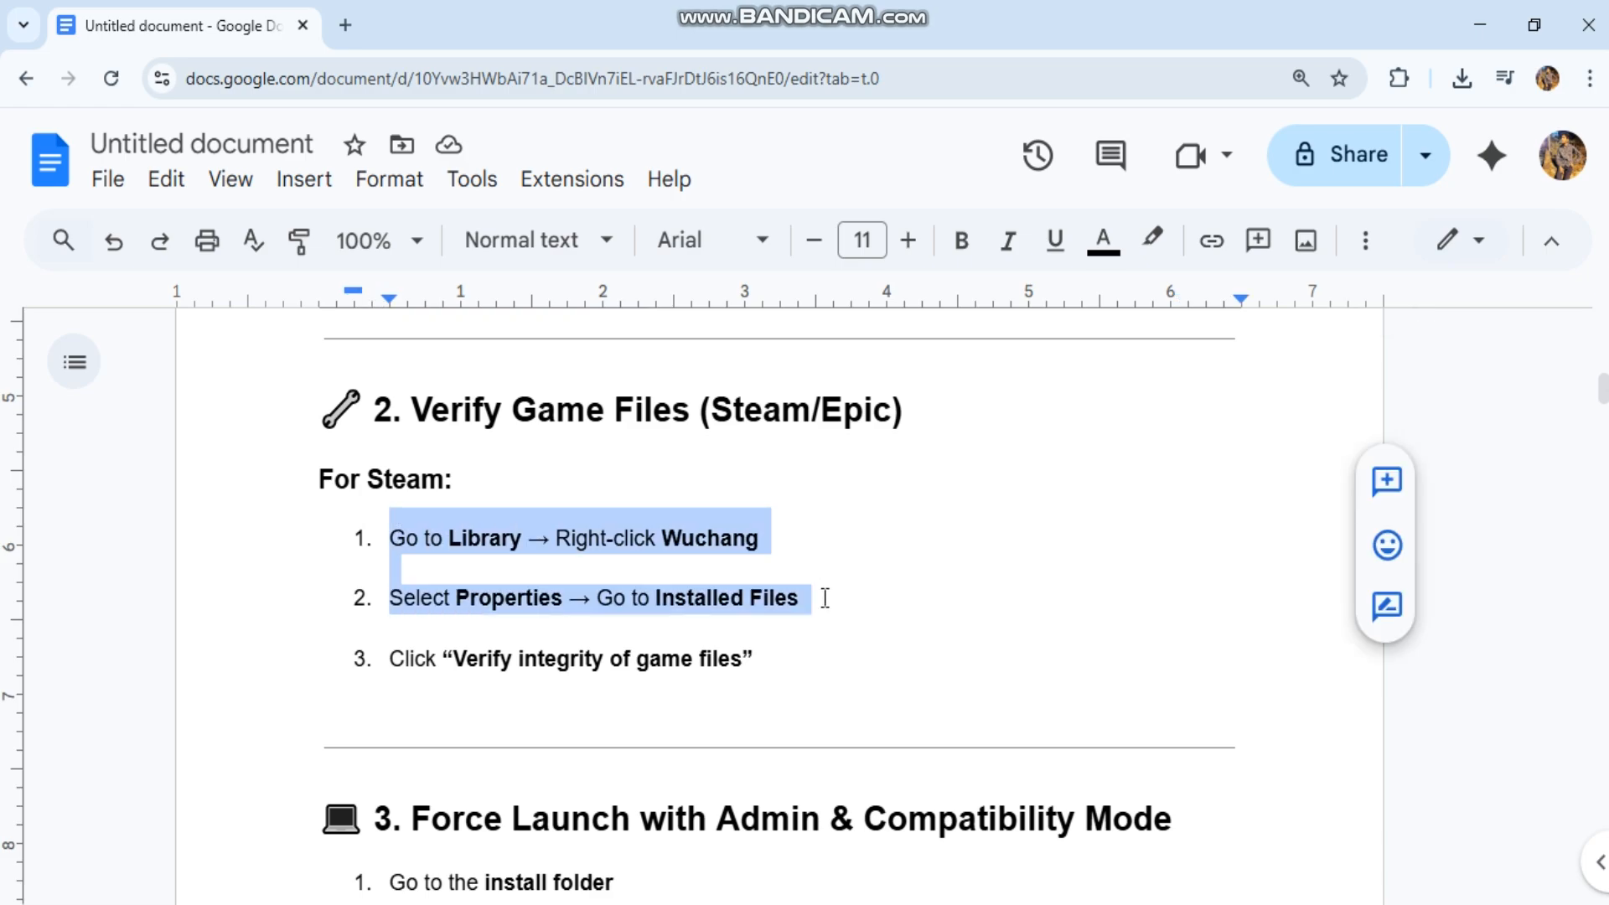
drag(824, 598, 810, 665)
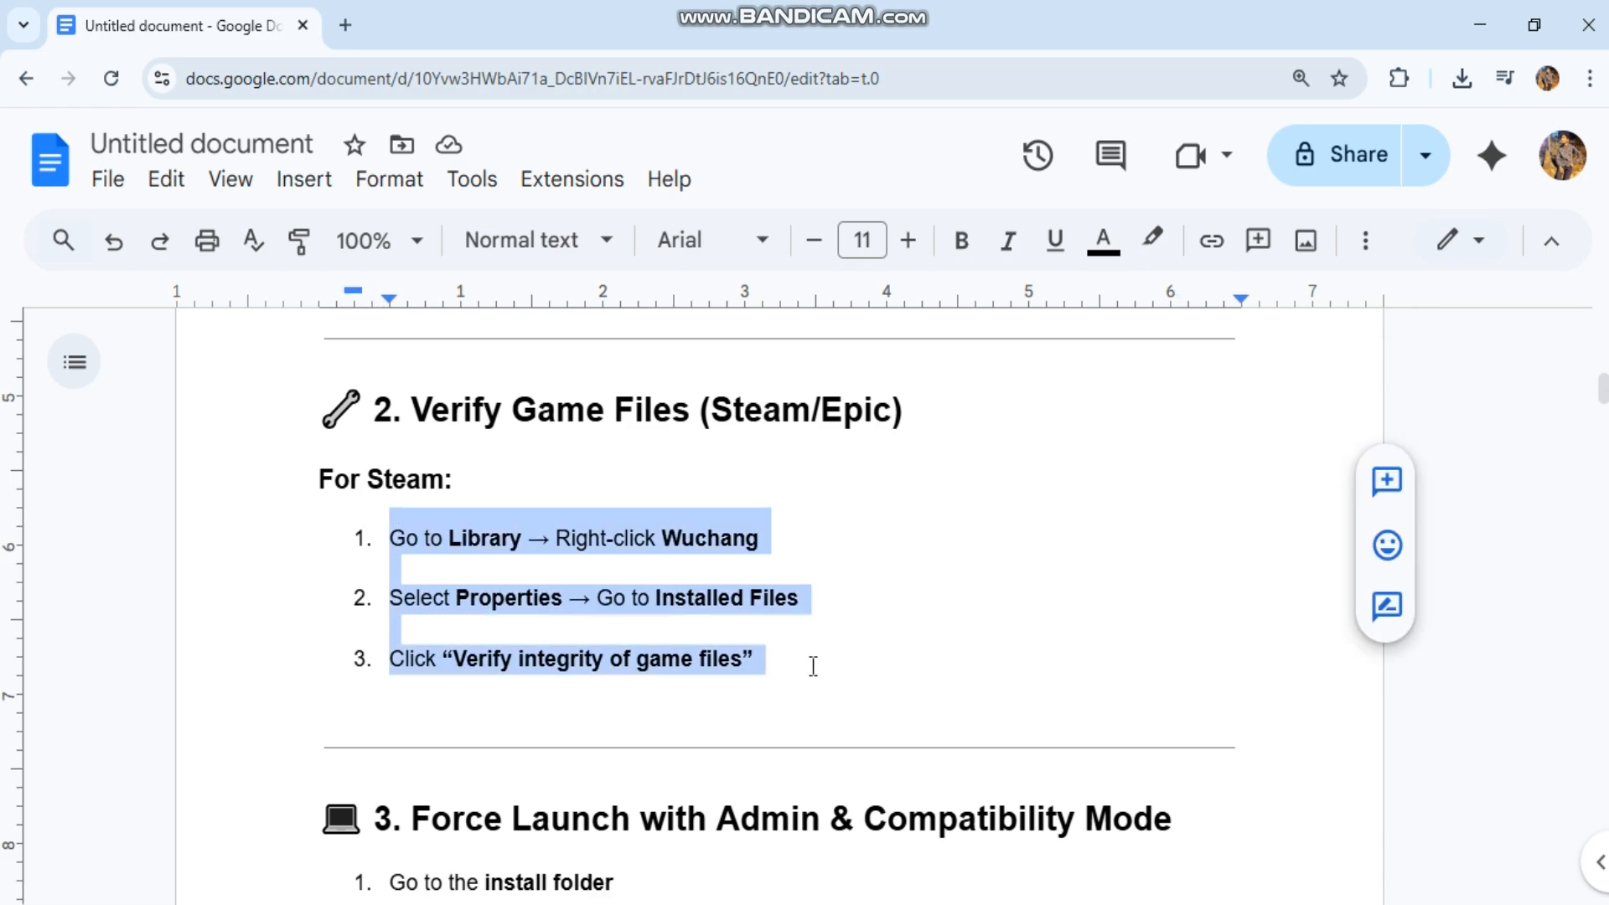
mouse_move(856, 613)
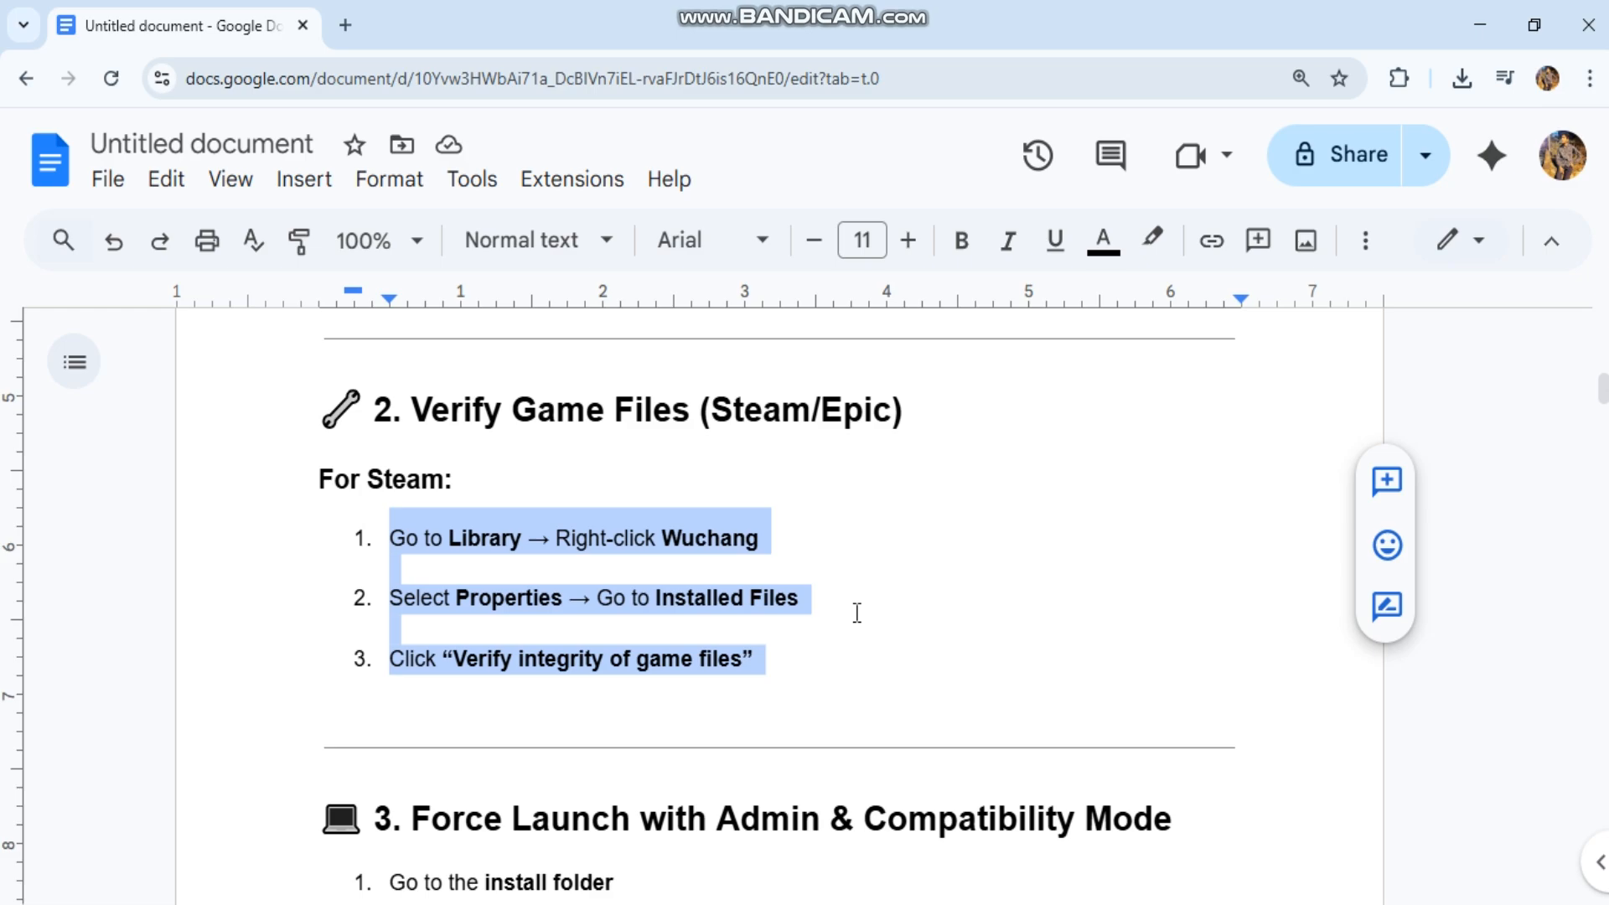
- Highlight the '4. Apply & Run' step in section 3
scroll(down, 3)
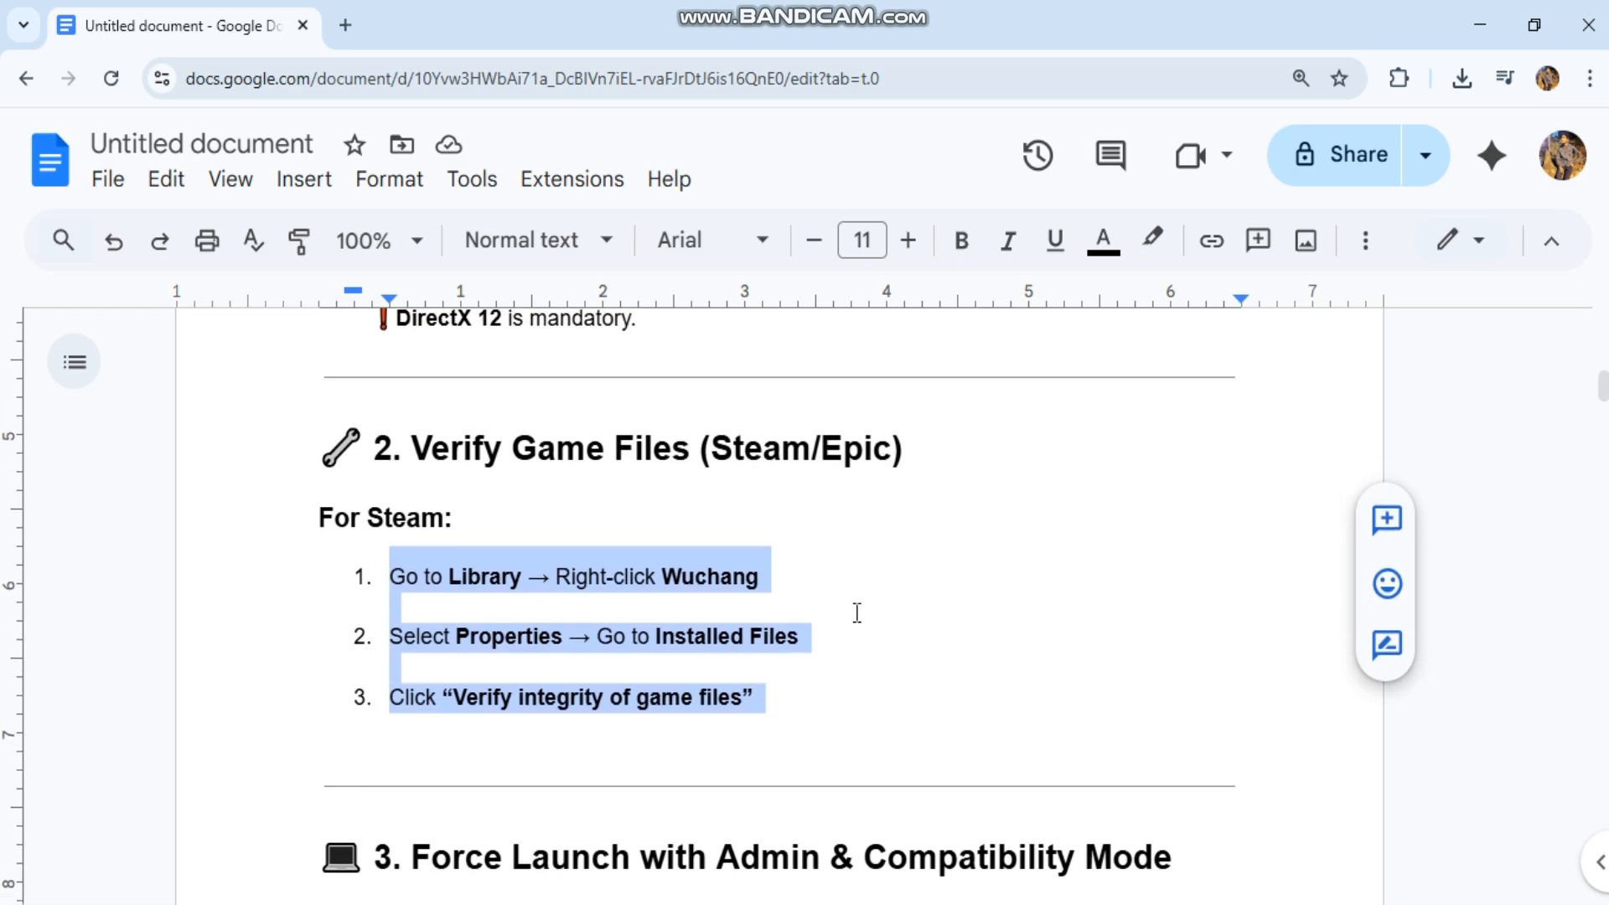
scroll(down, 3)
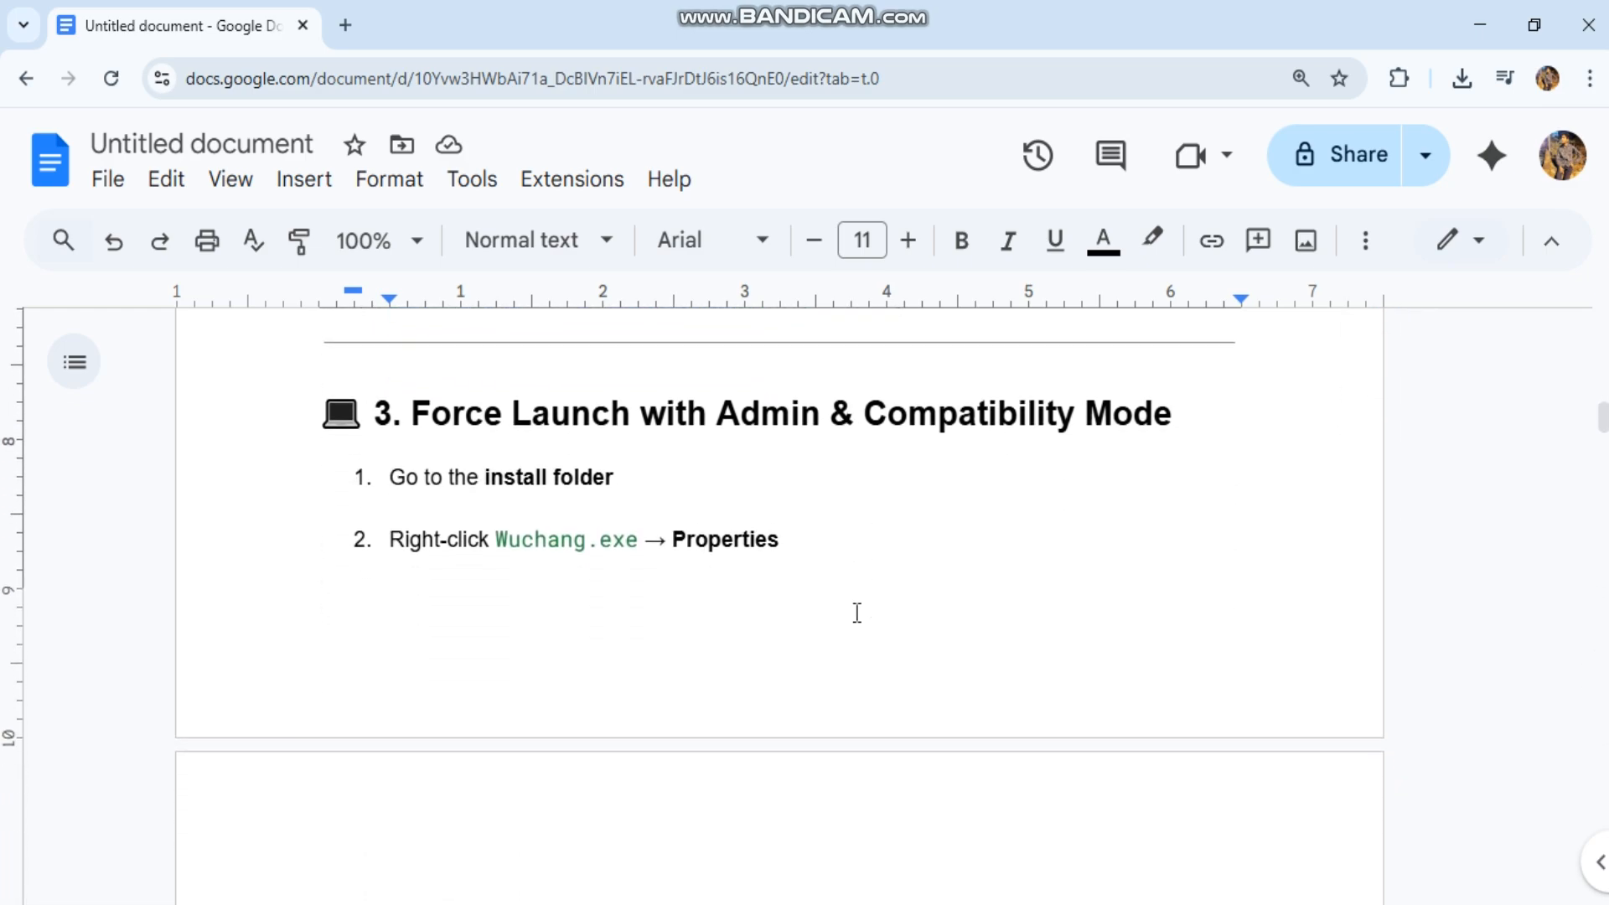
scroll(down, 3)
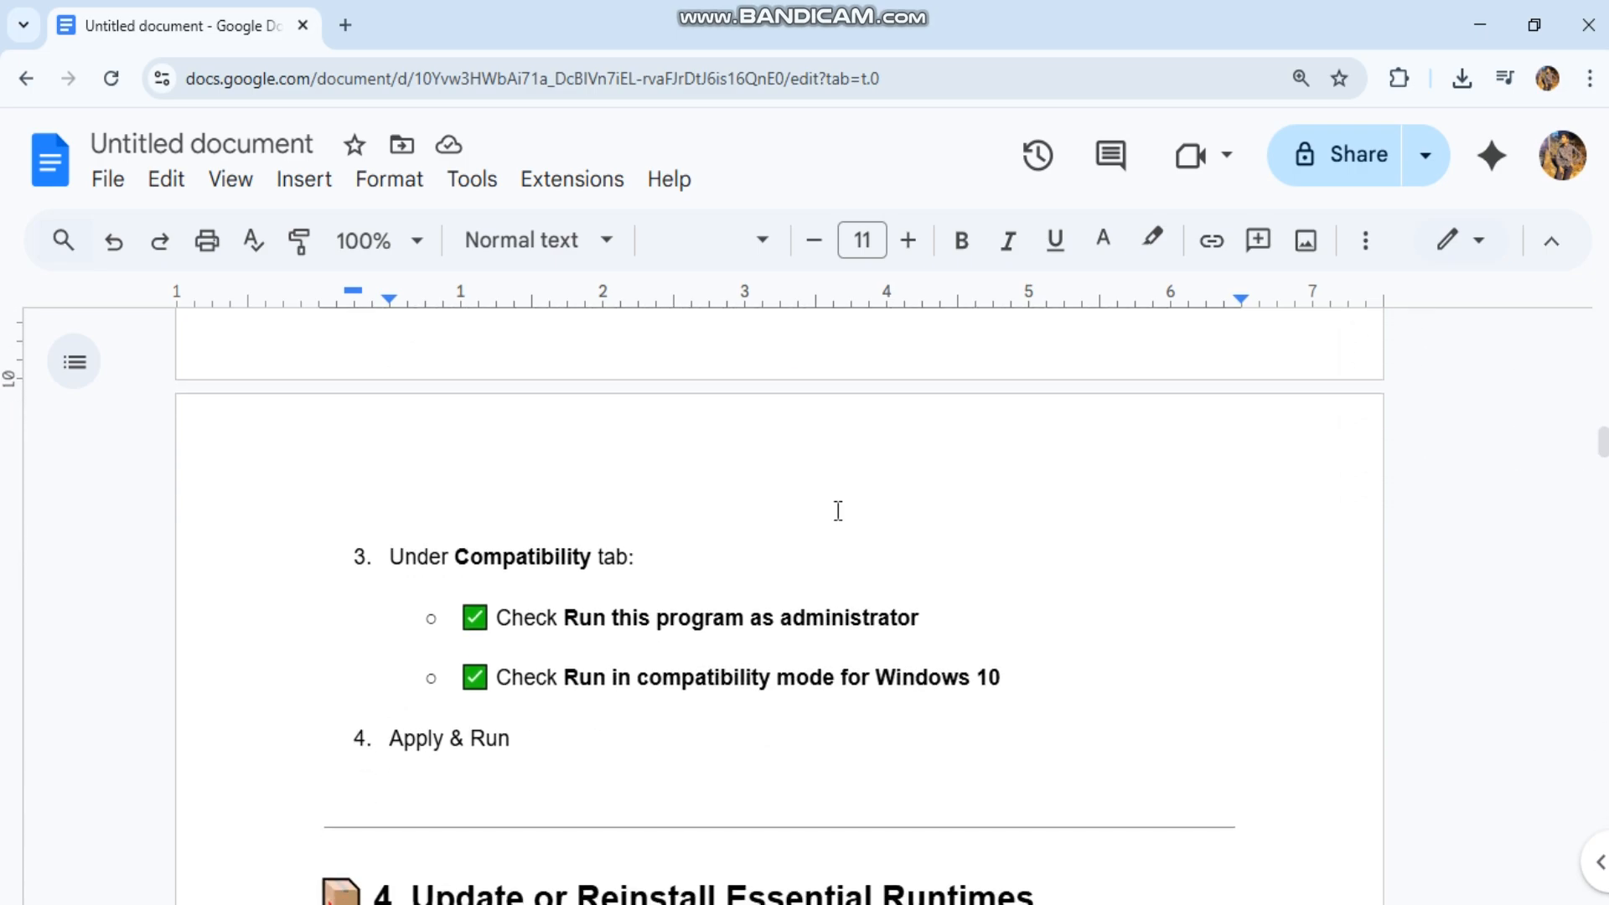
mouse_move(431, 575)
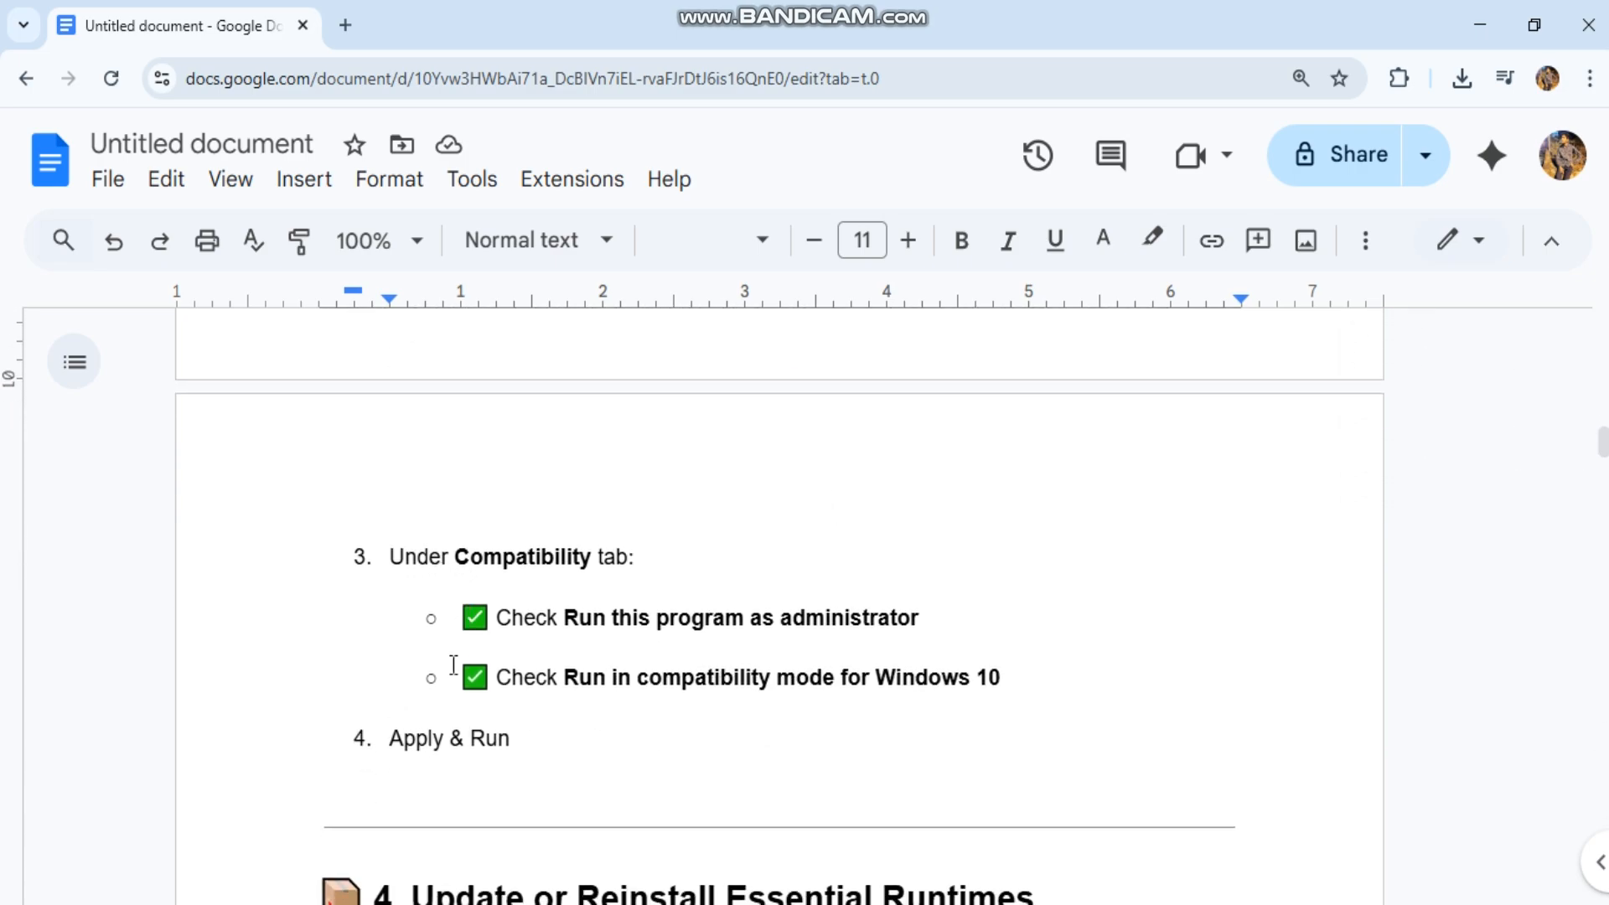
drag(493, 677, 1001, 677)
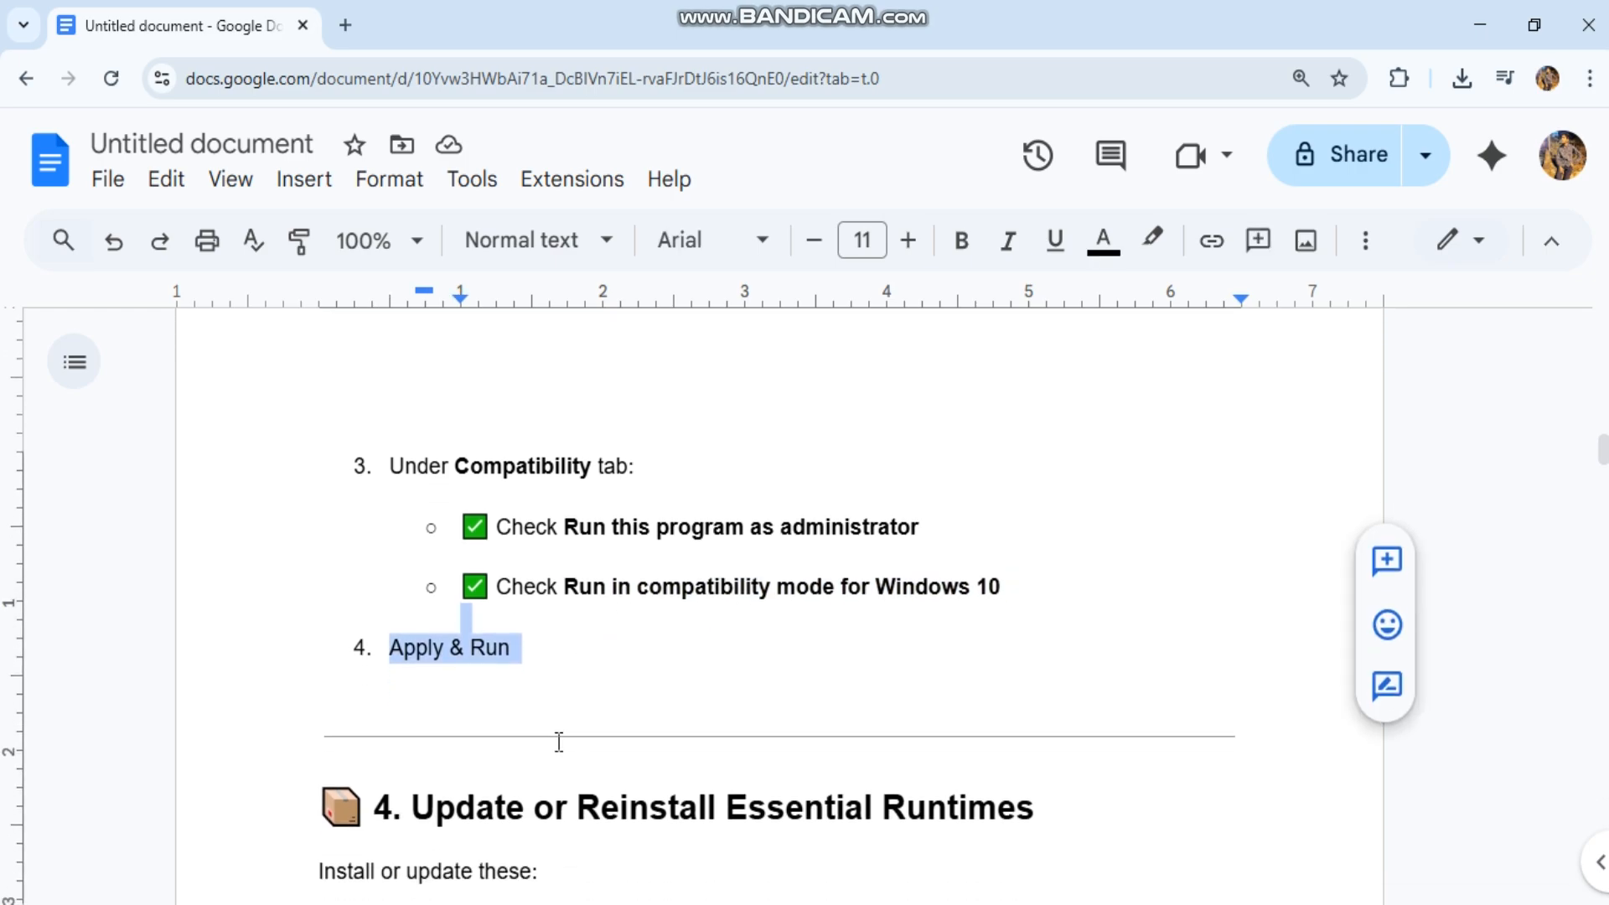
- Highlight both vc_redist download links in section 4, then narrow to the x86 link
scroll(down, 3)
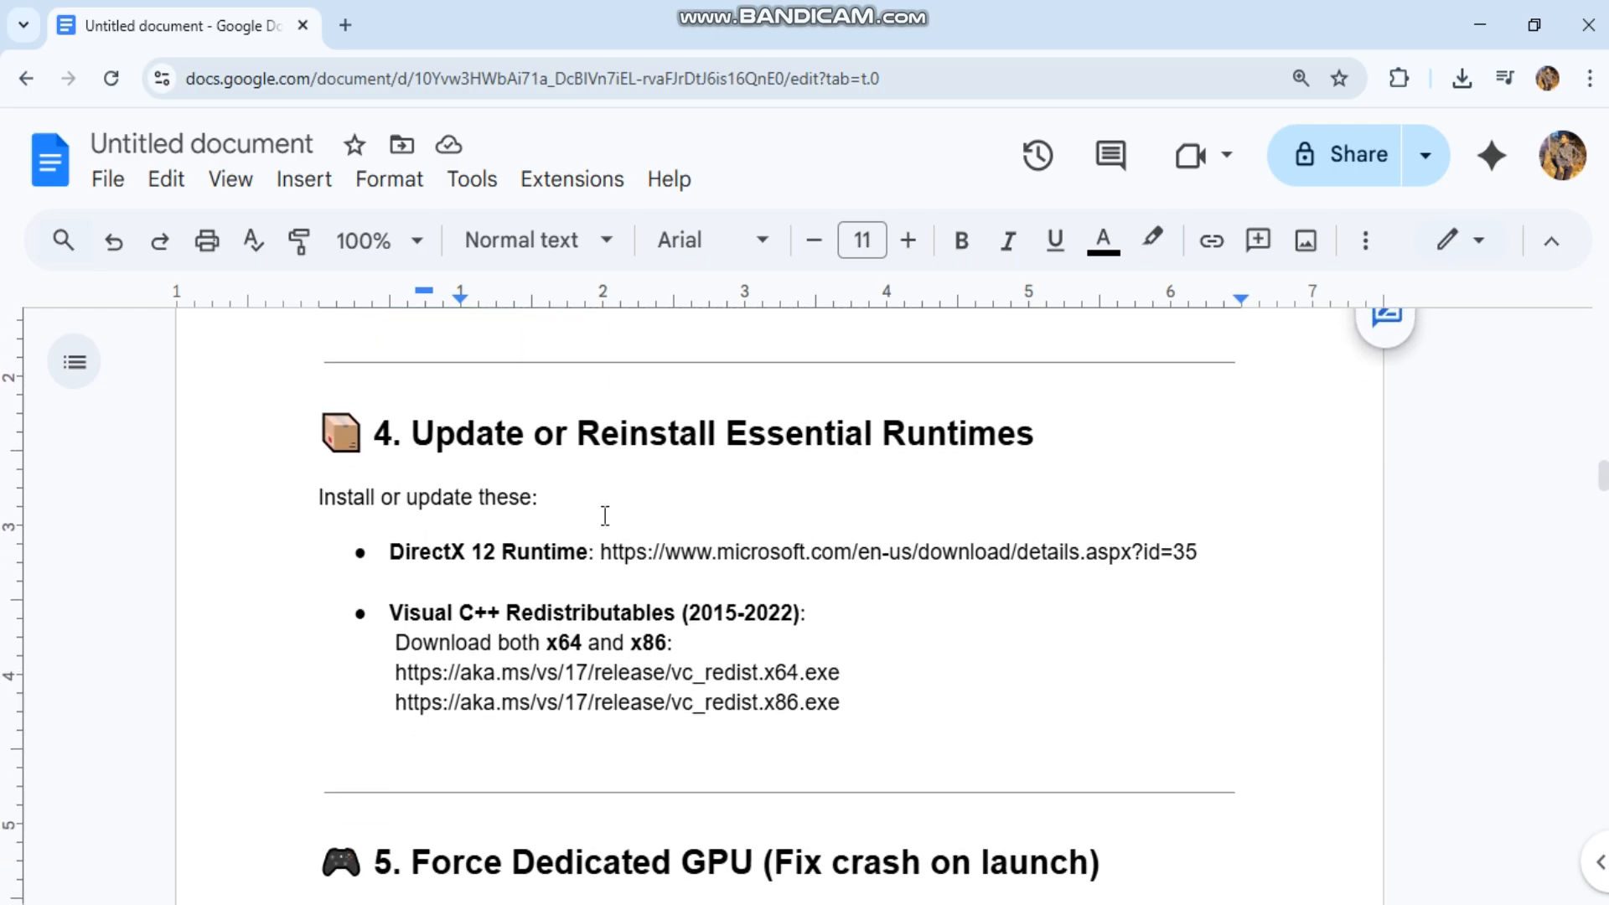
triple_click(707, 433)
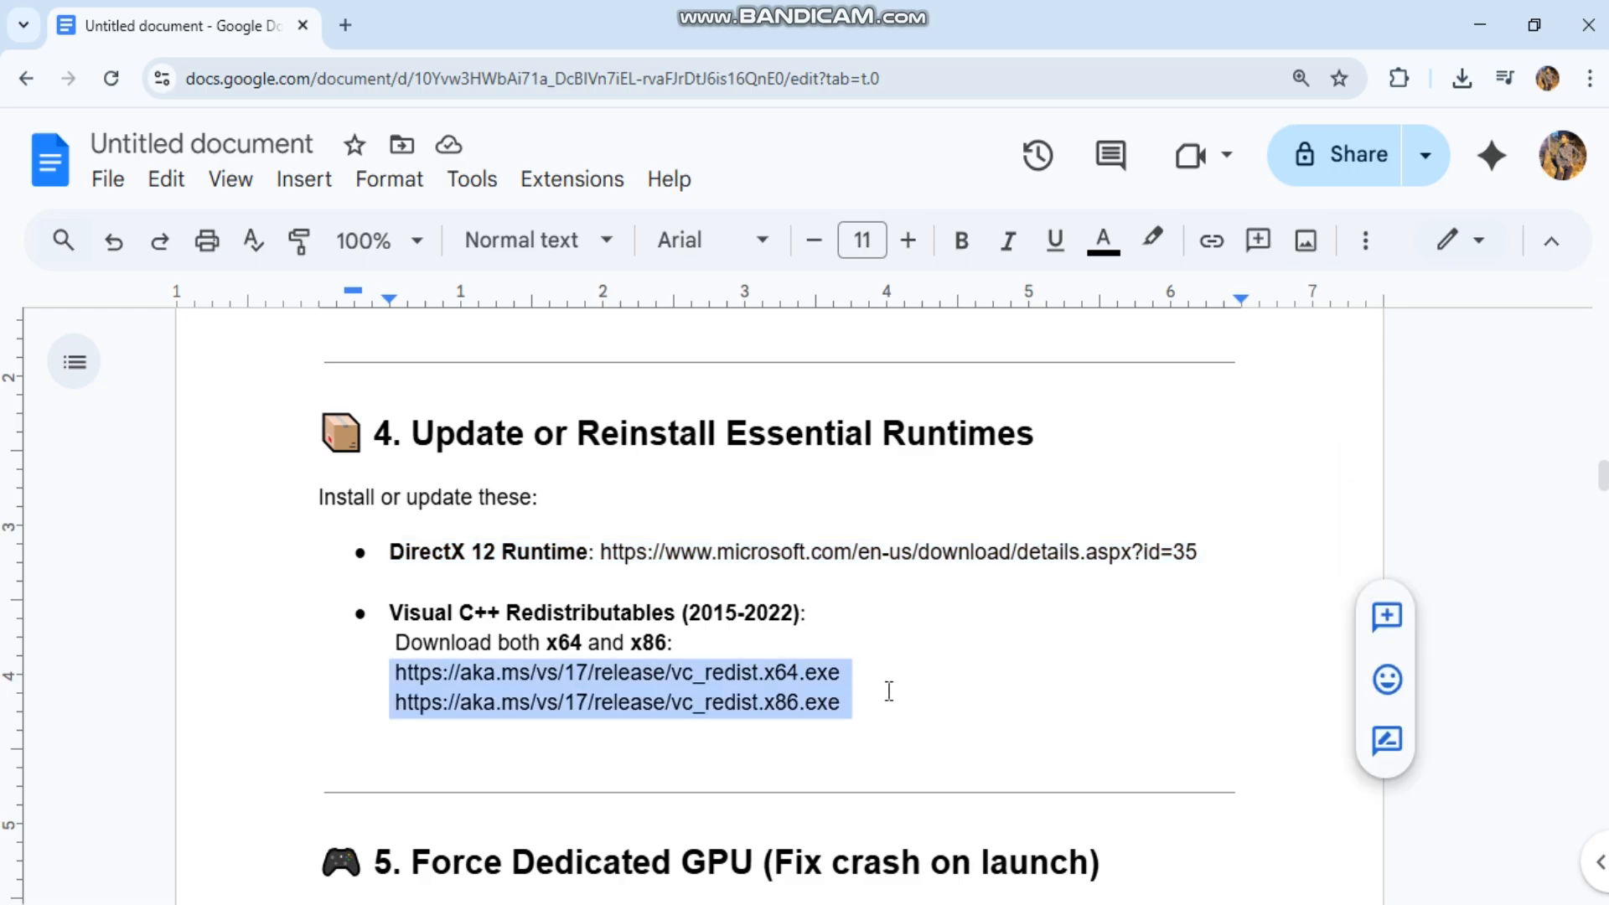
click(393, 703)
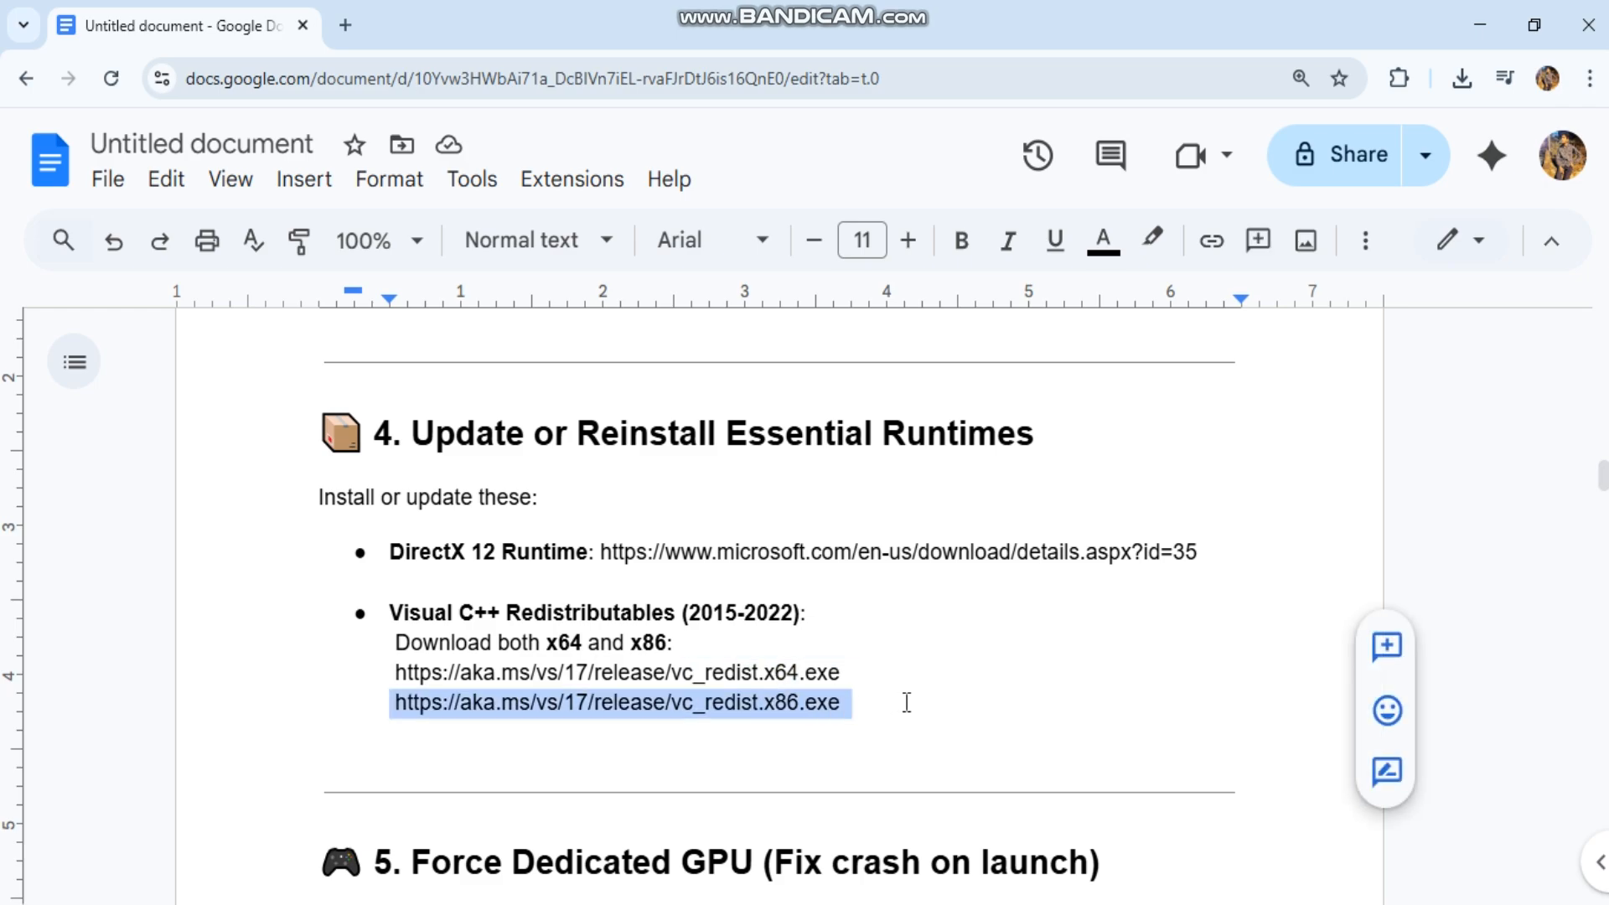
- Highlight the AMD instruction 'Set Wuchang to High Performance'
scroll(down, 3)
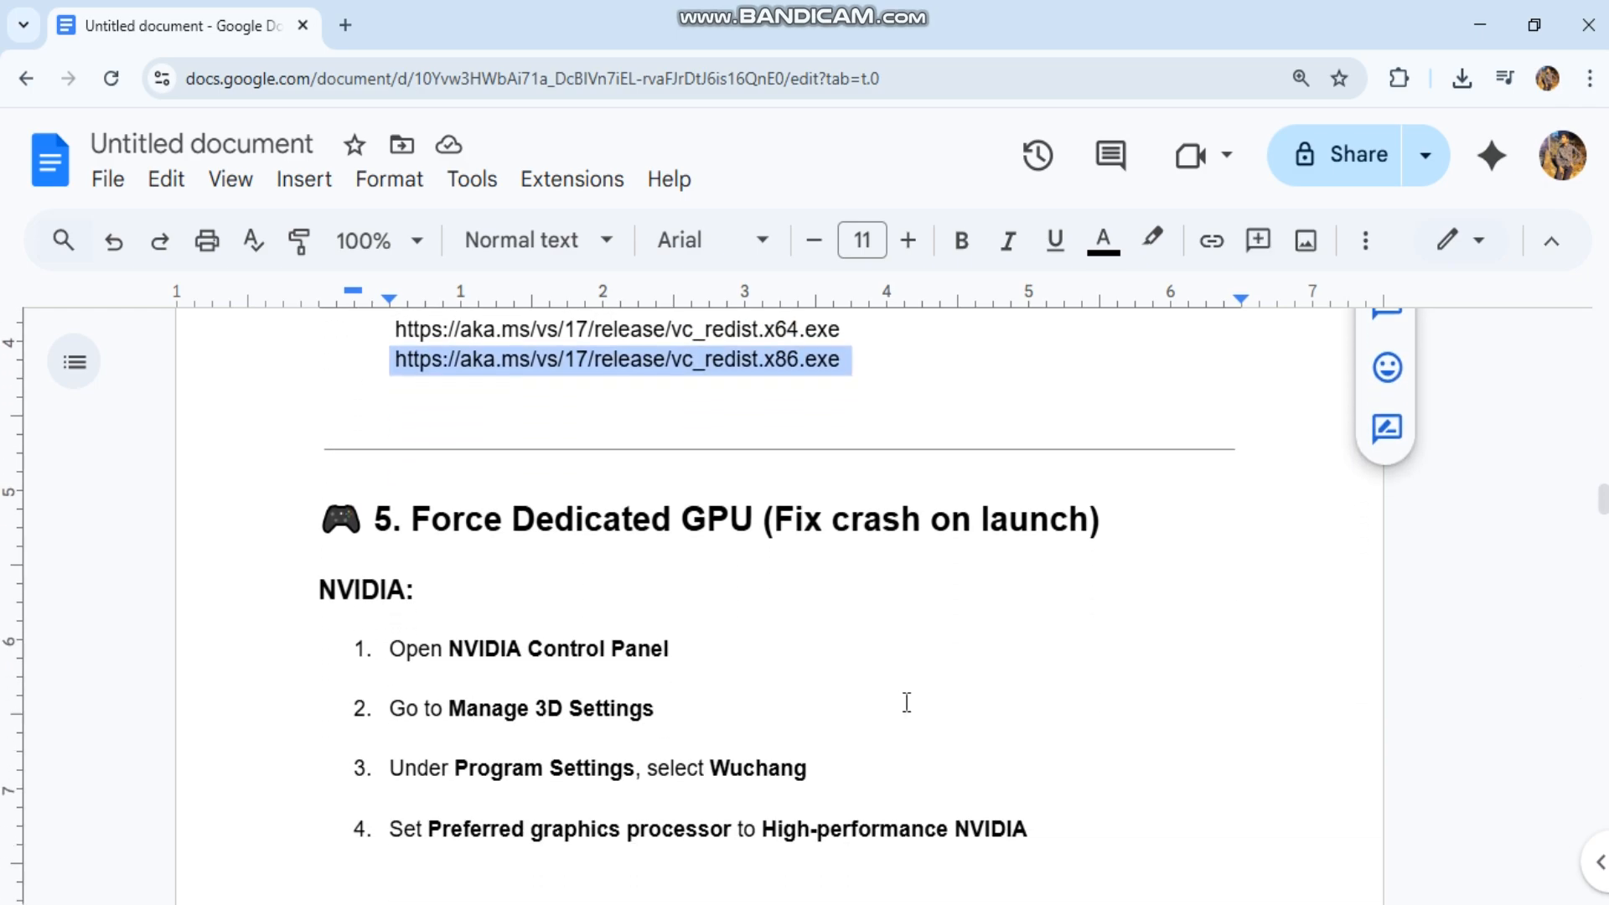
scroll(down, 3)
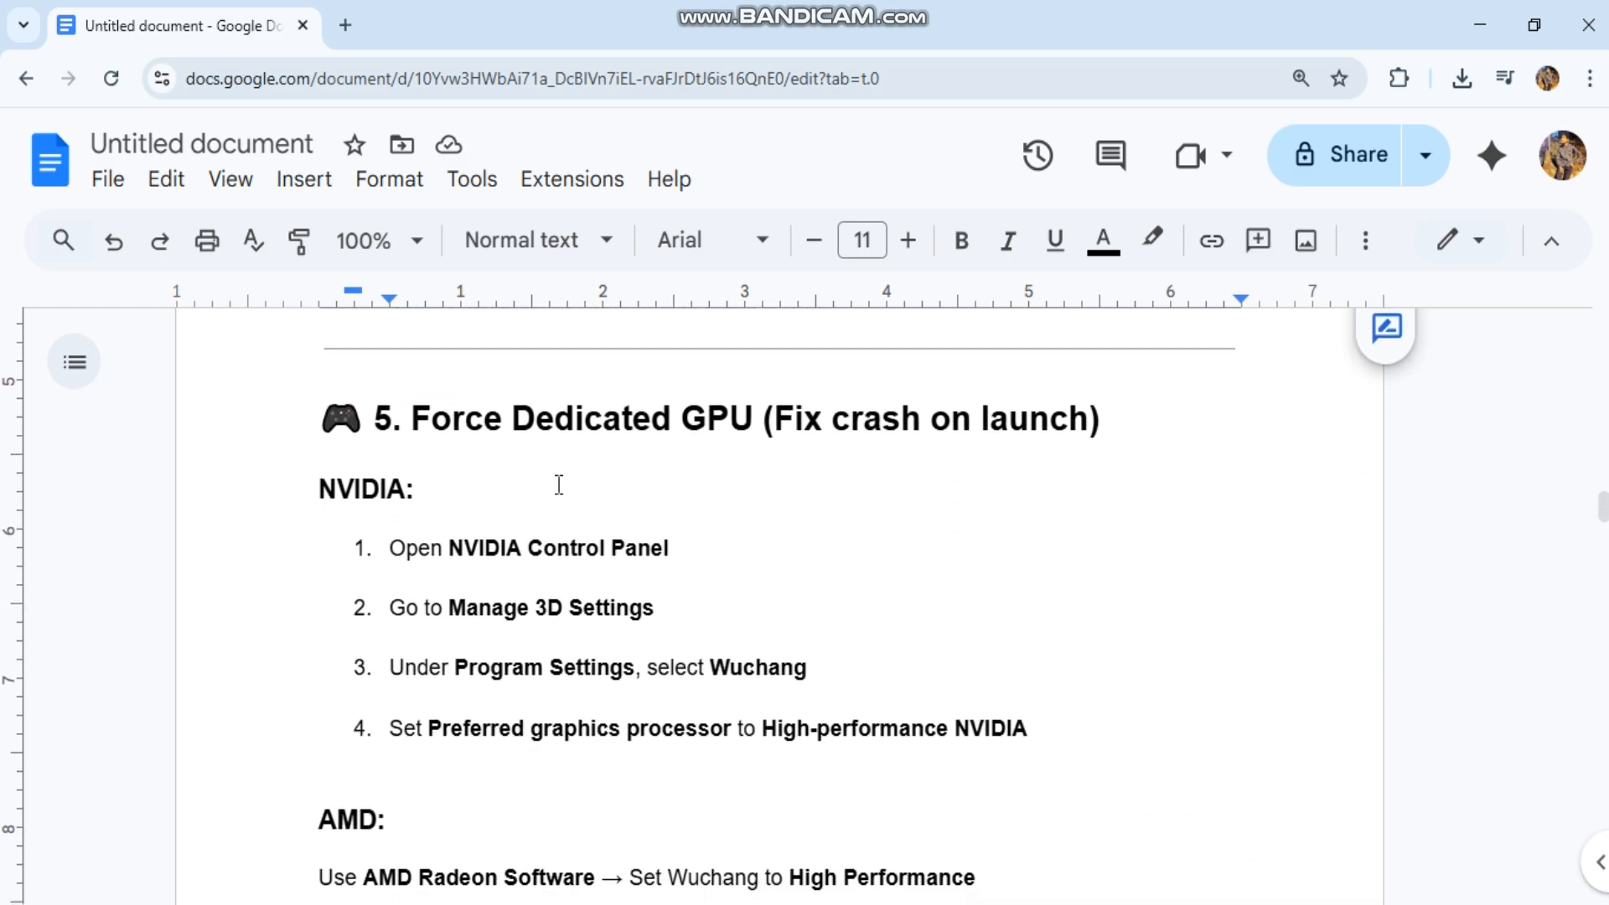
mouse_move(275, 425)
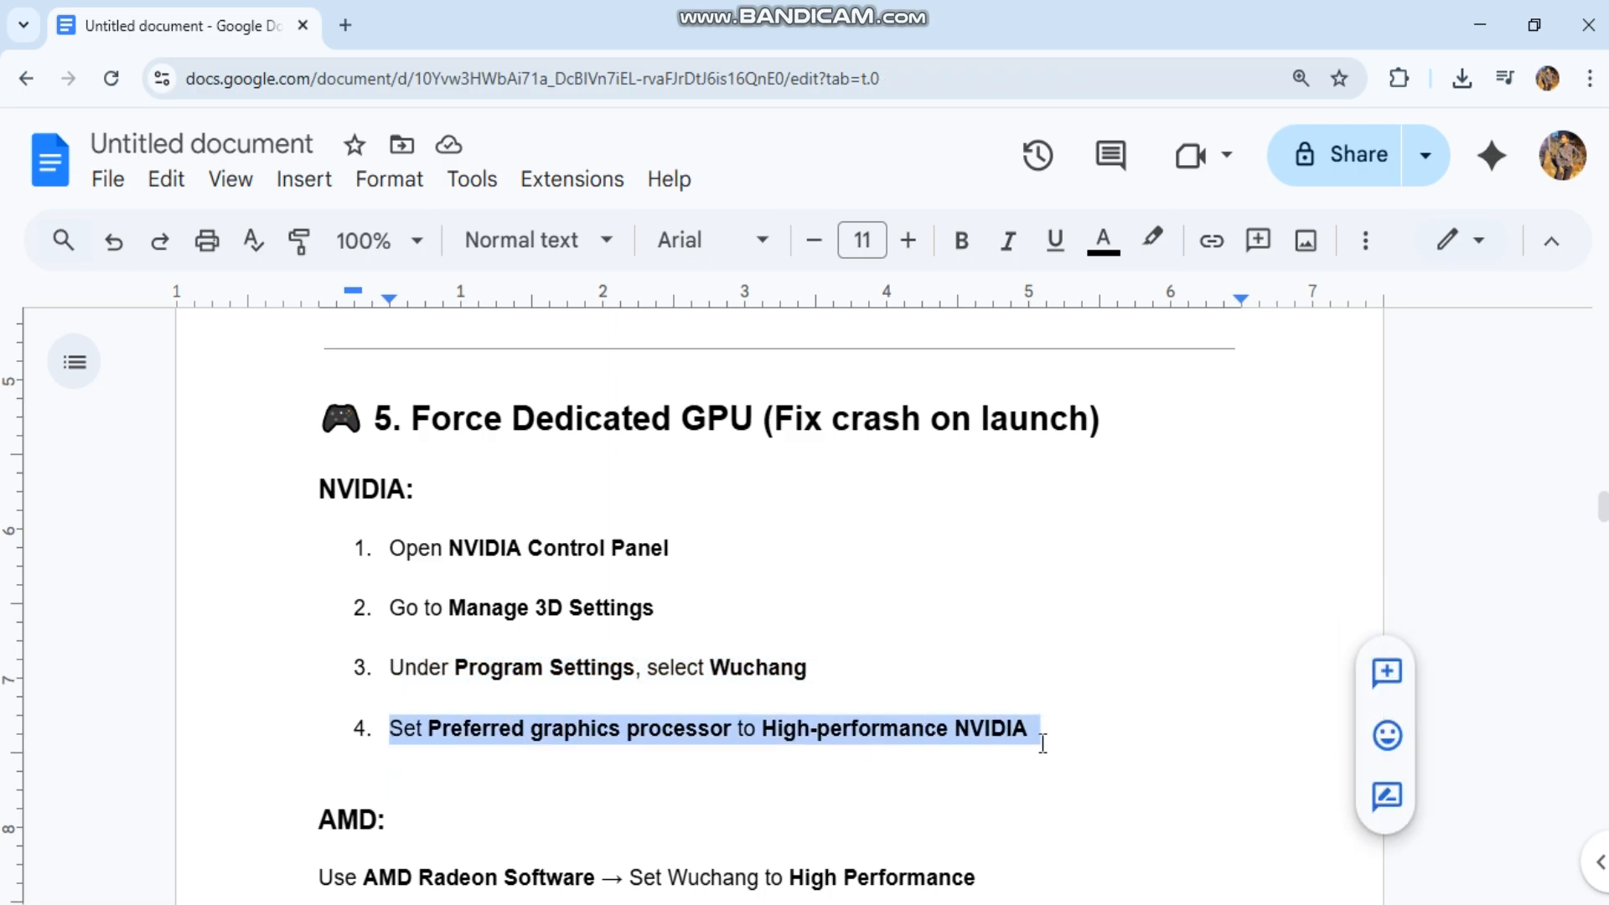
scroll(down, 3)
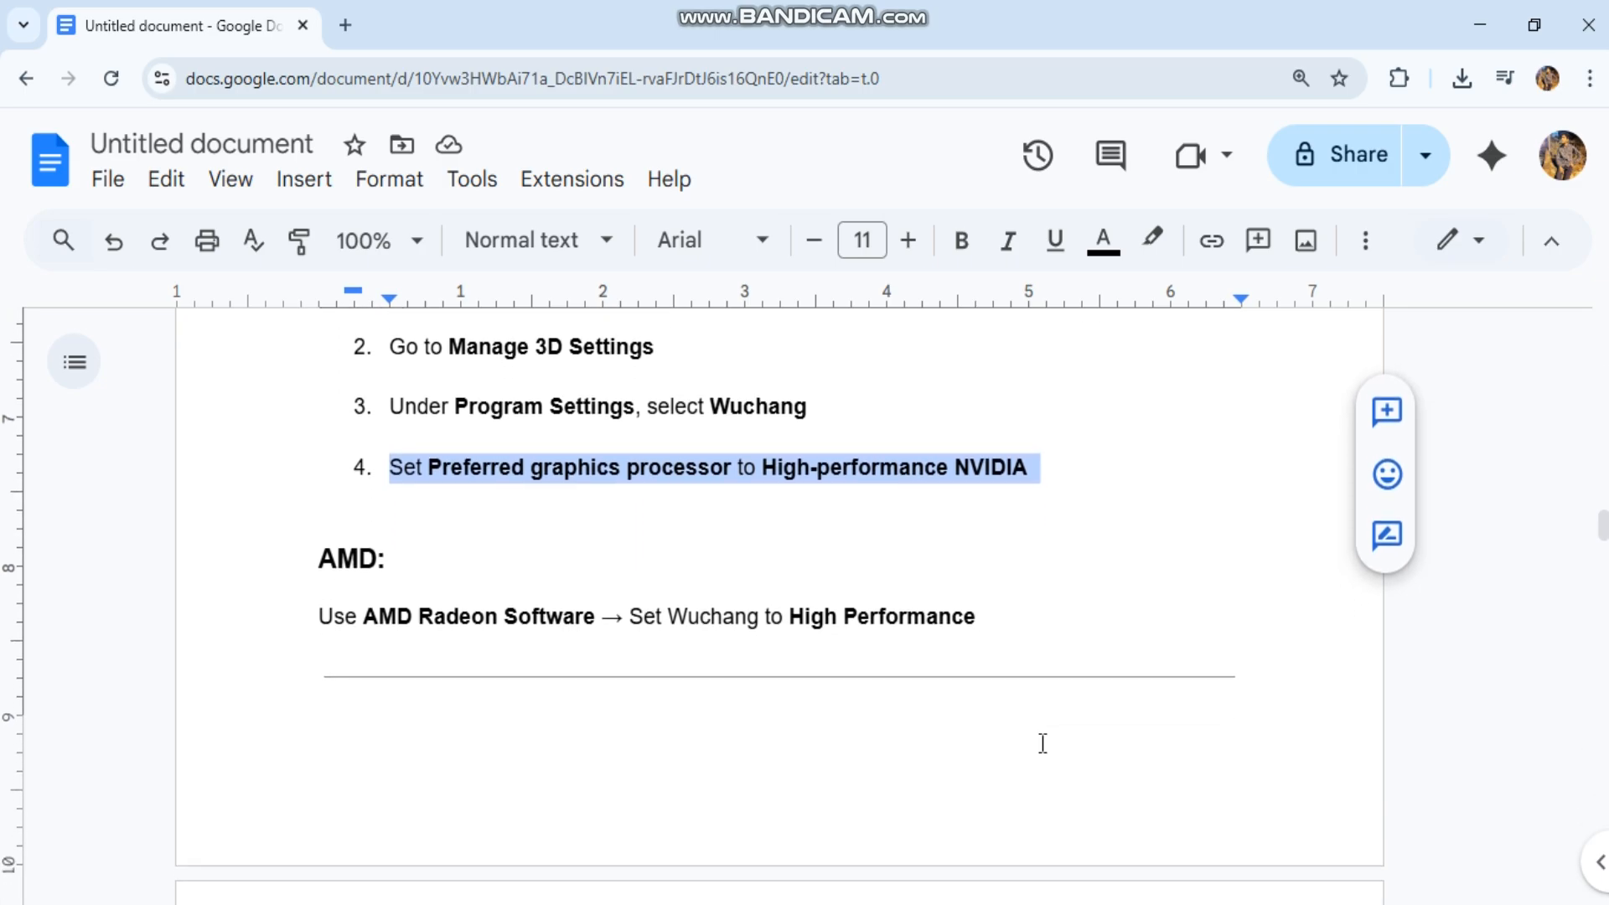
drag(628, 617, 986, 617)
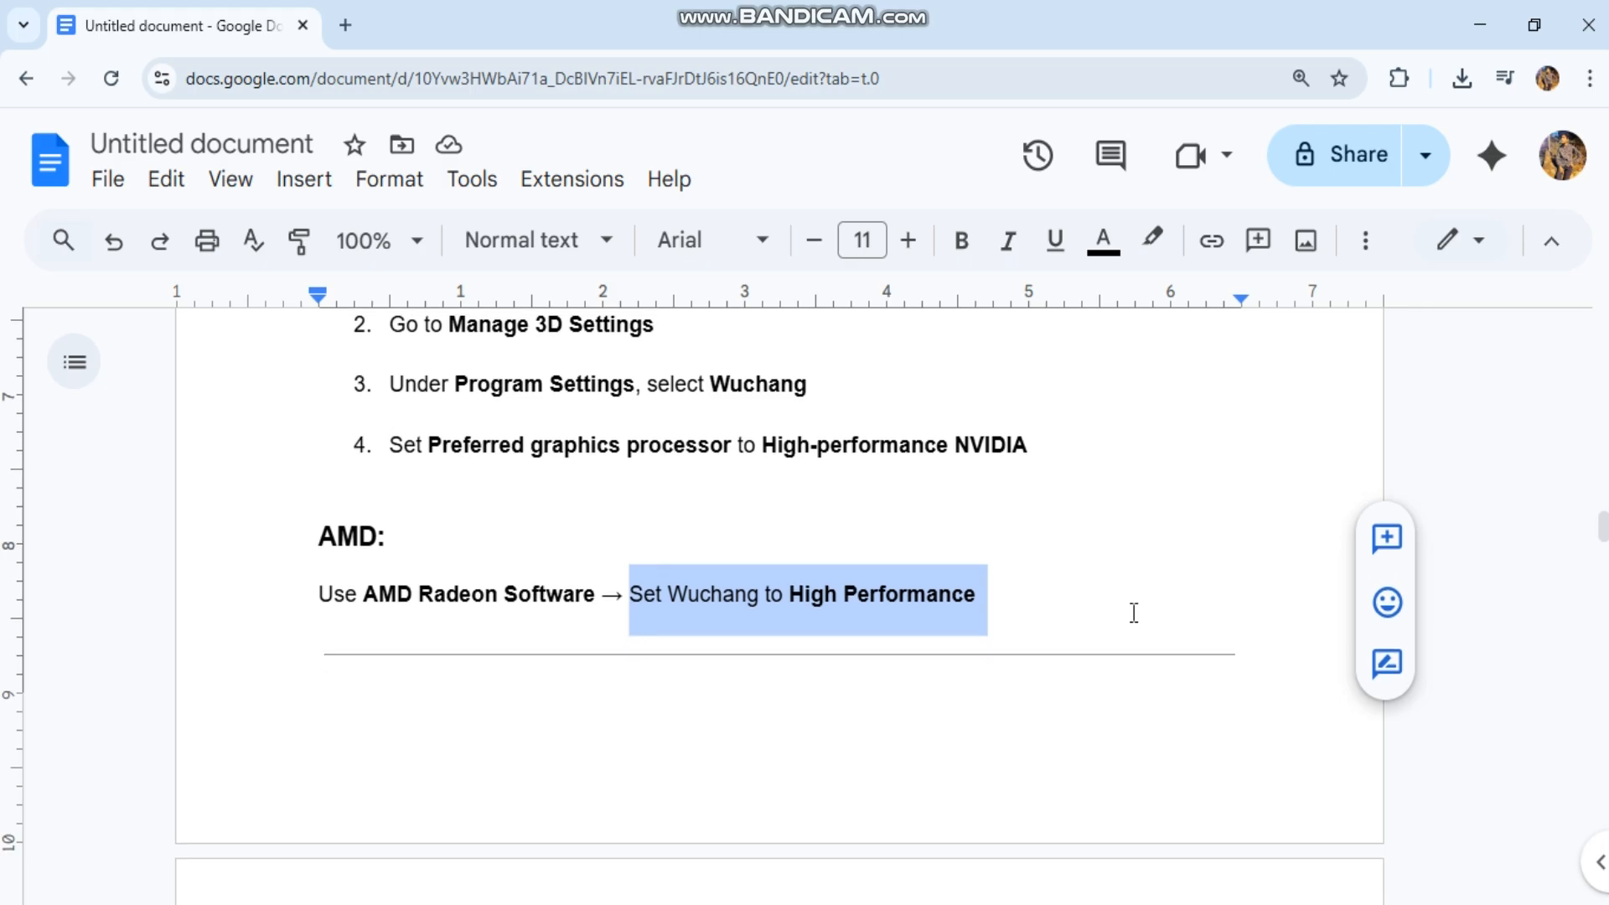
- Highlight 'Delete shader cache' in section 6 and advance to section 7
scroll(down, 3)
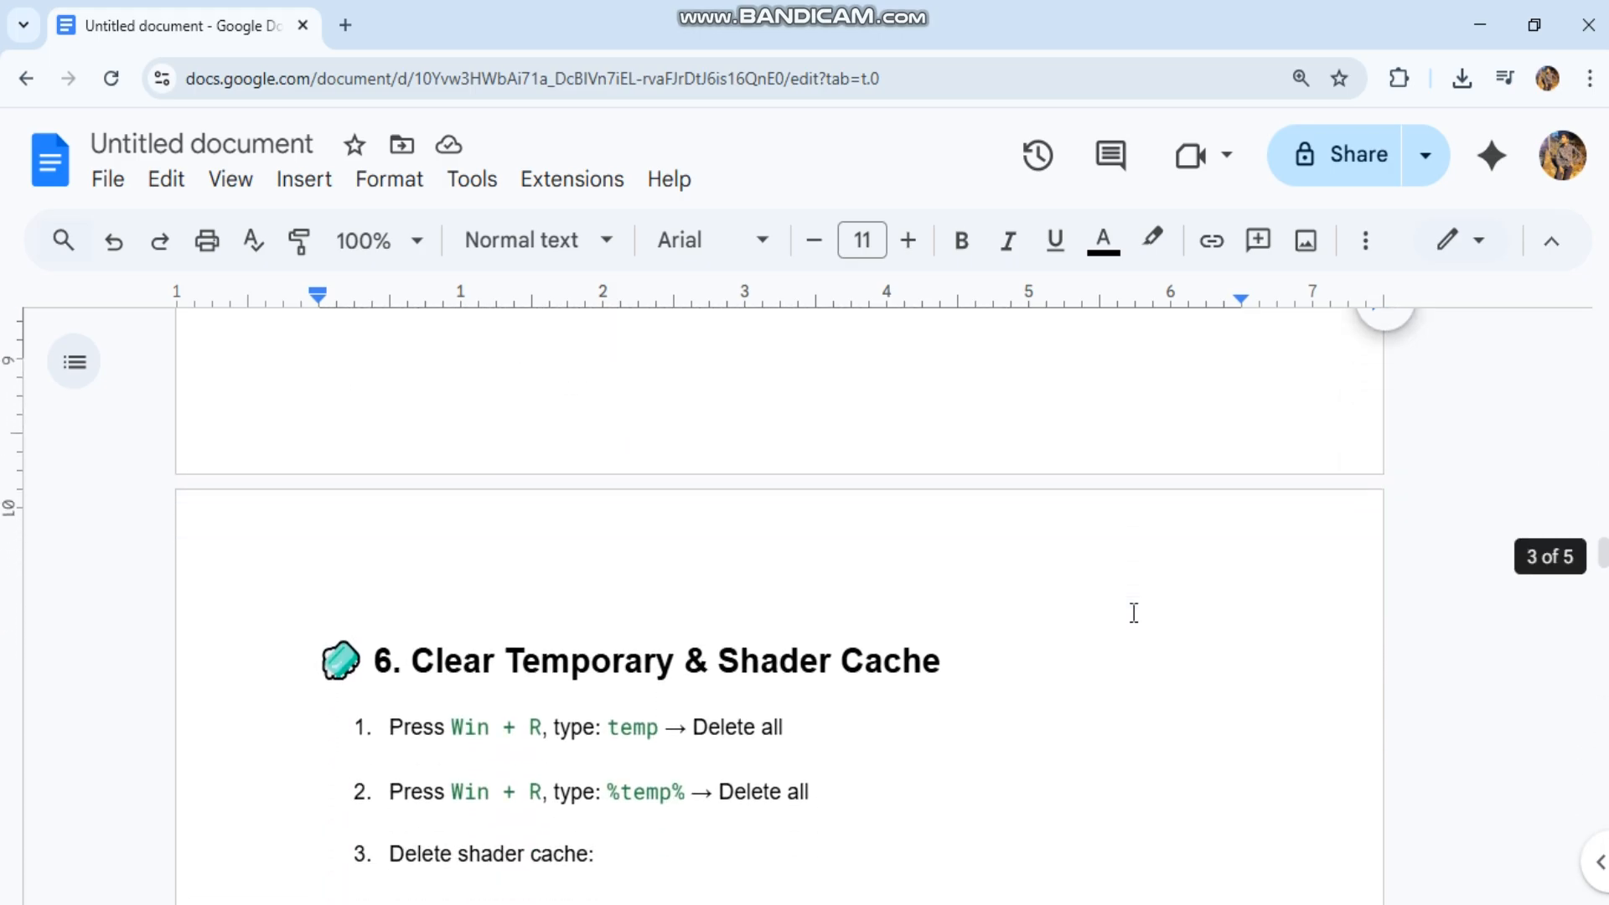
scroll(down, 3)
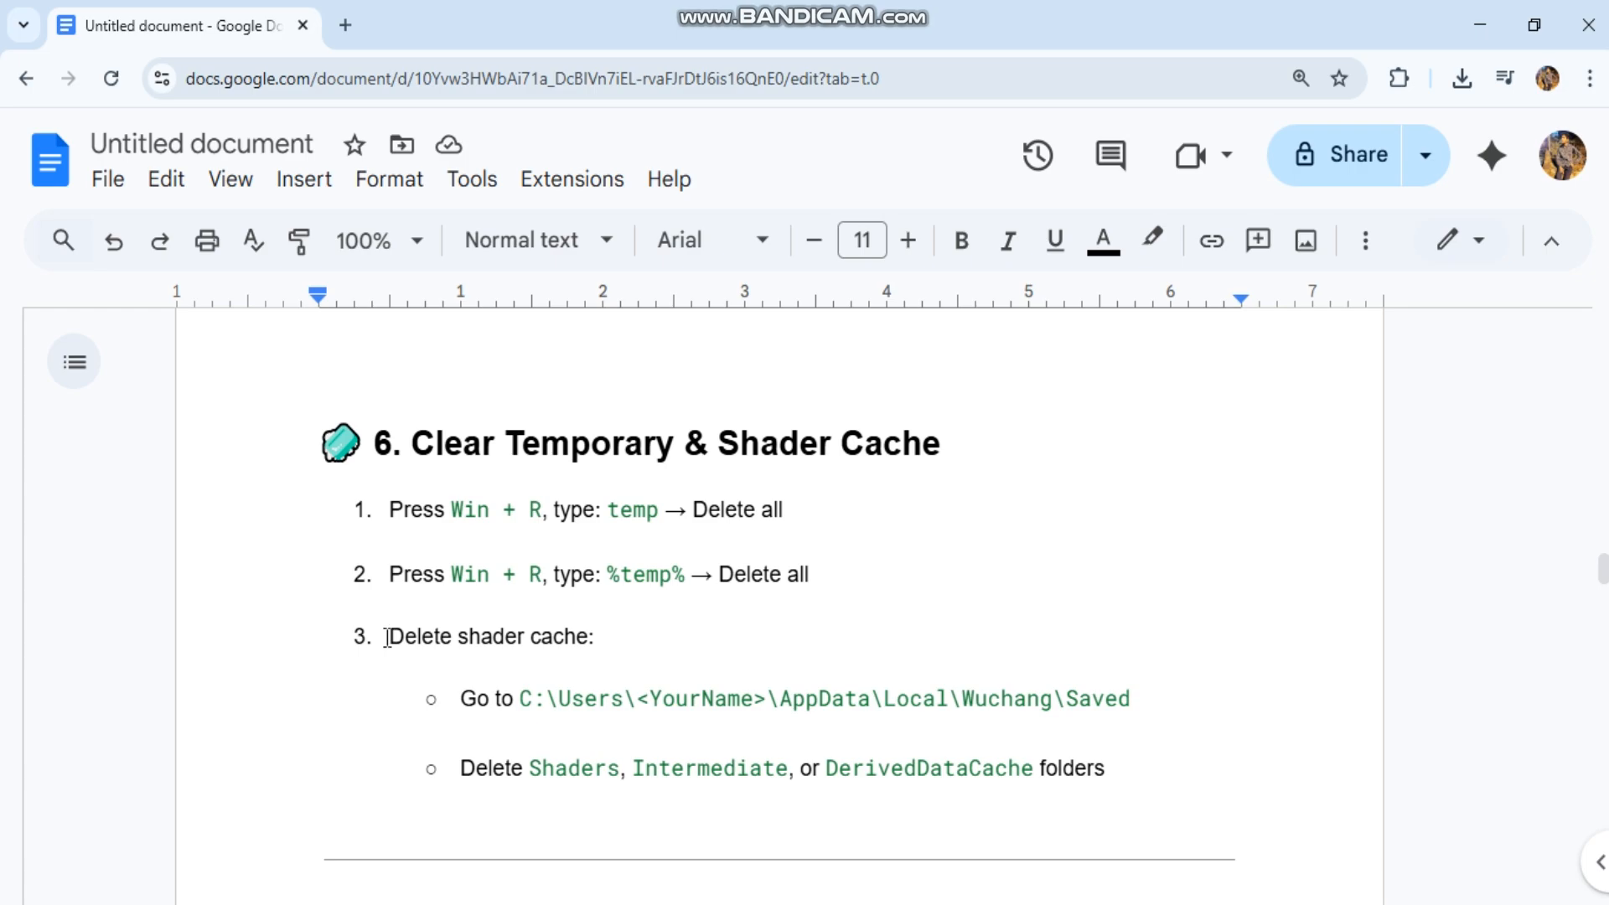
drag(388, 636, 590, 636)
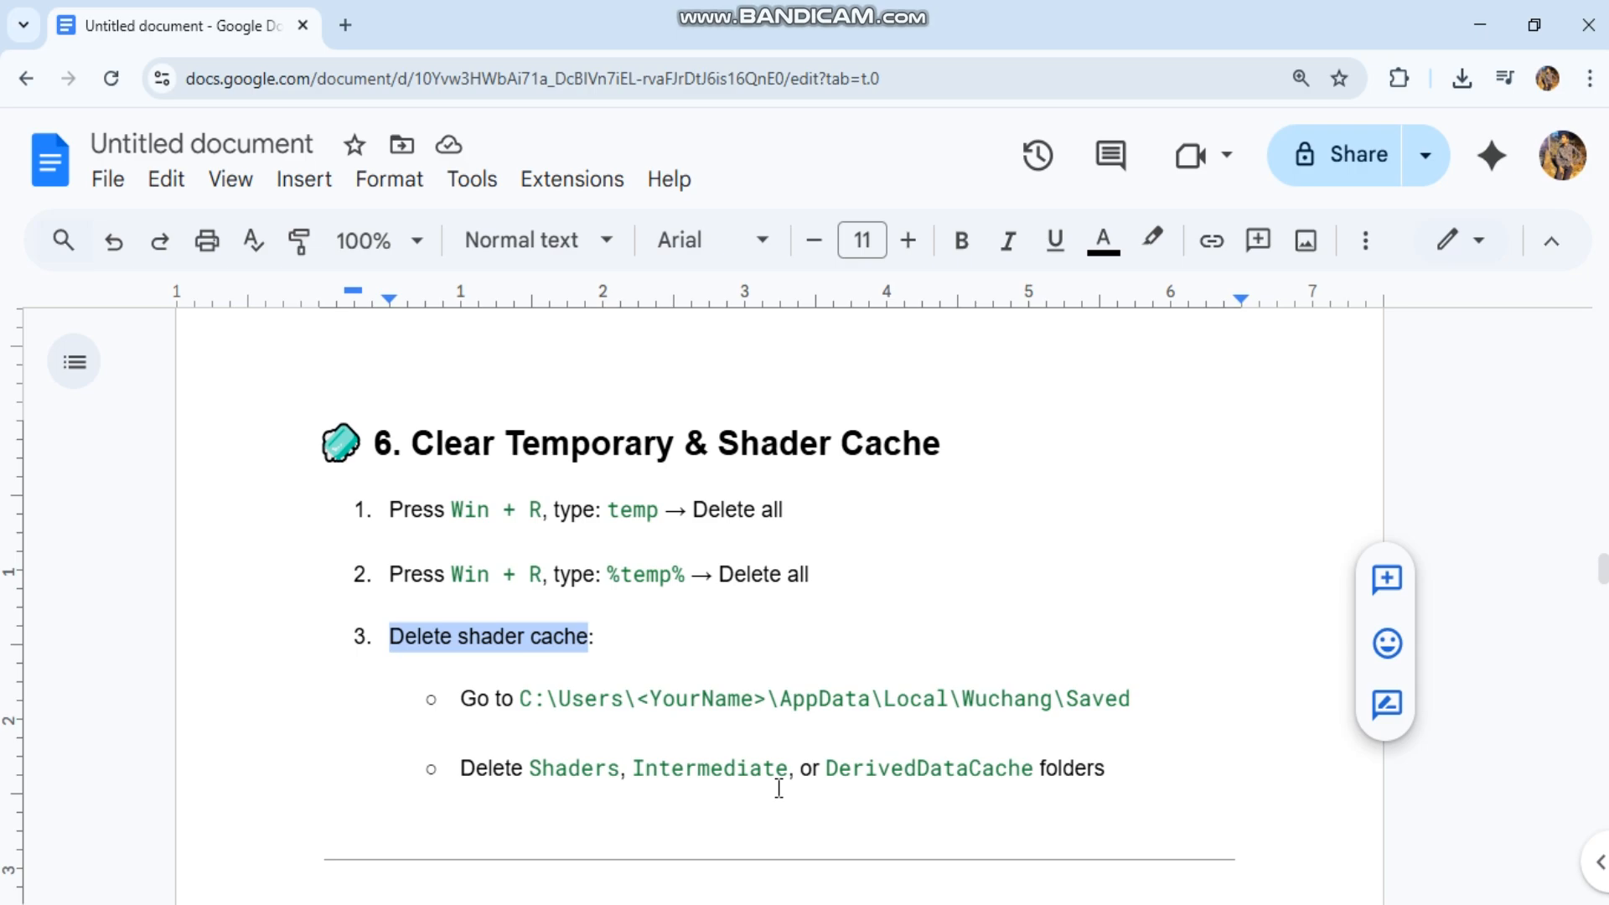
scroll(down, 3)
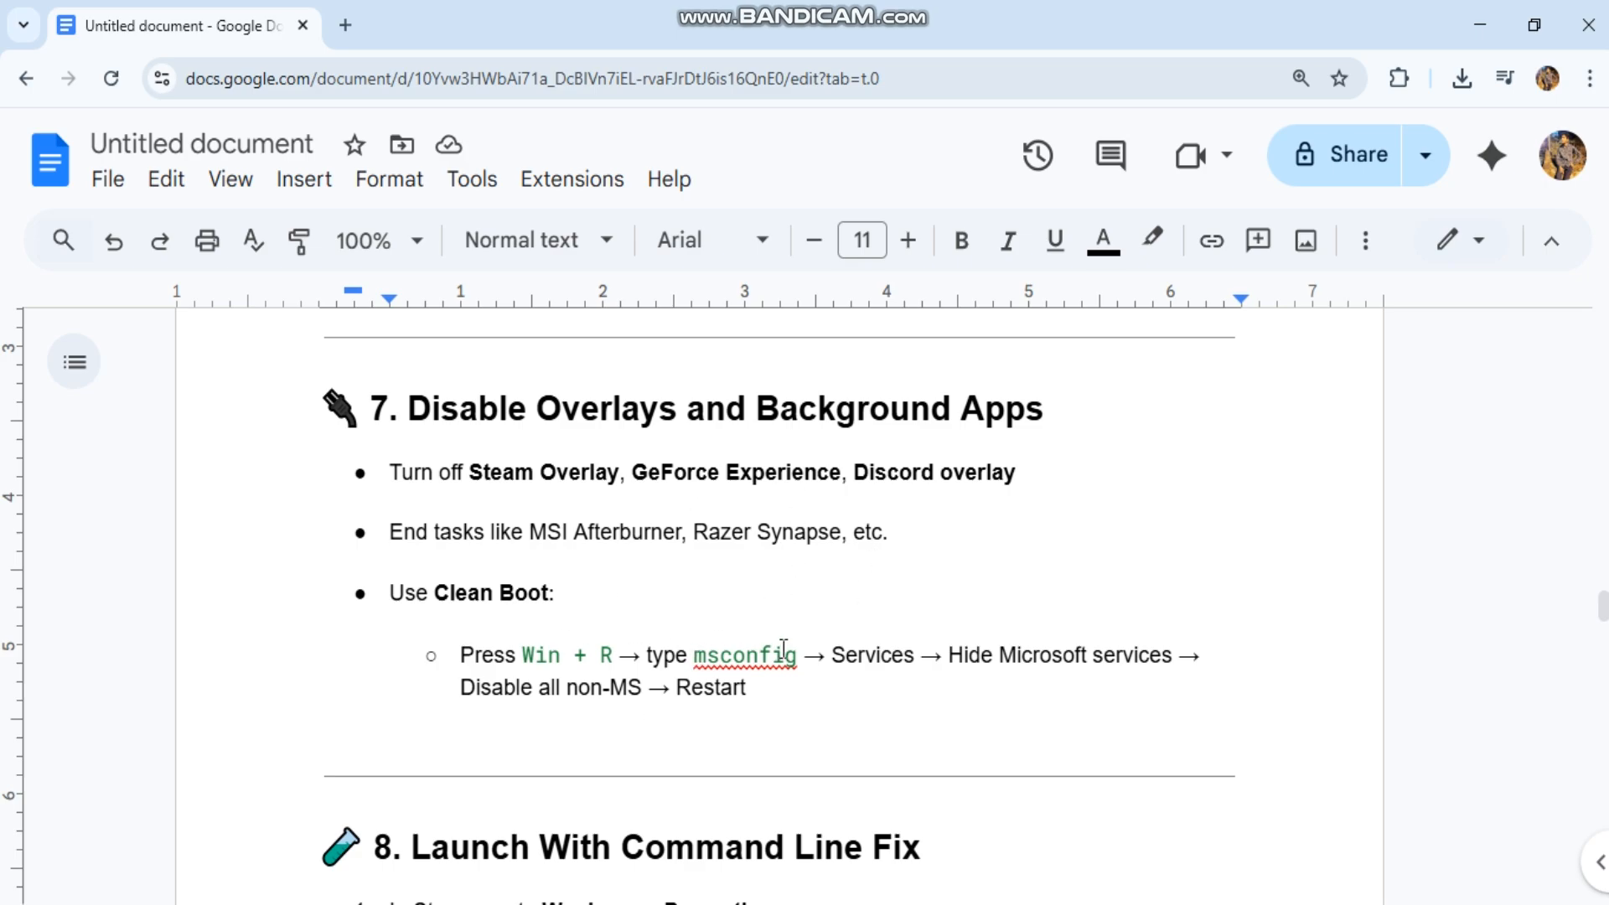
double_click(744, 654)
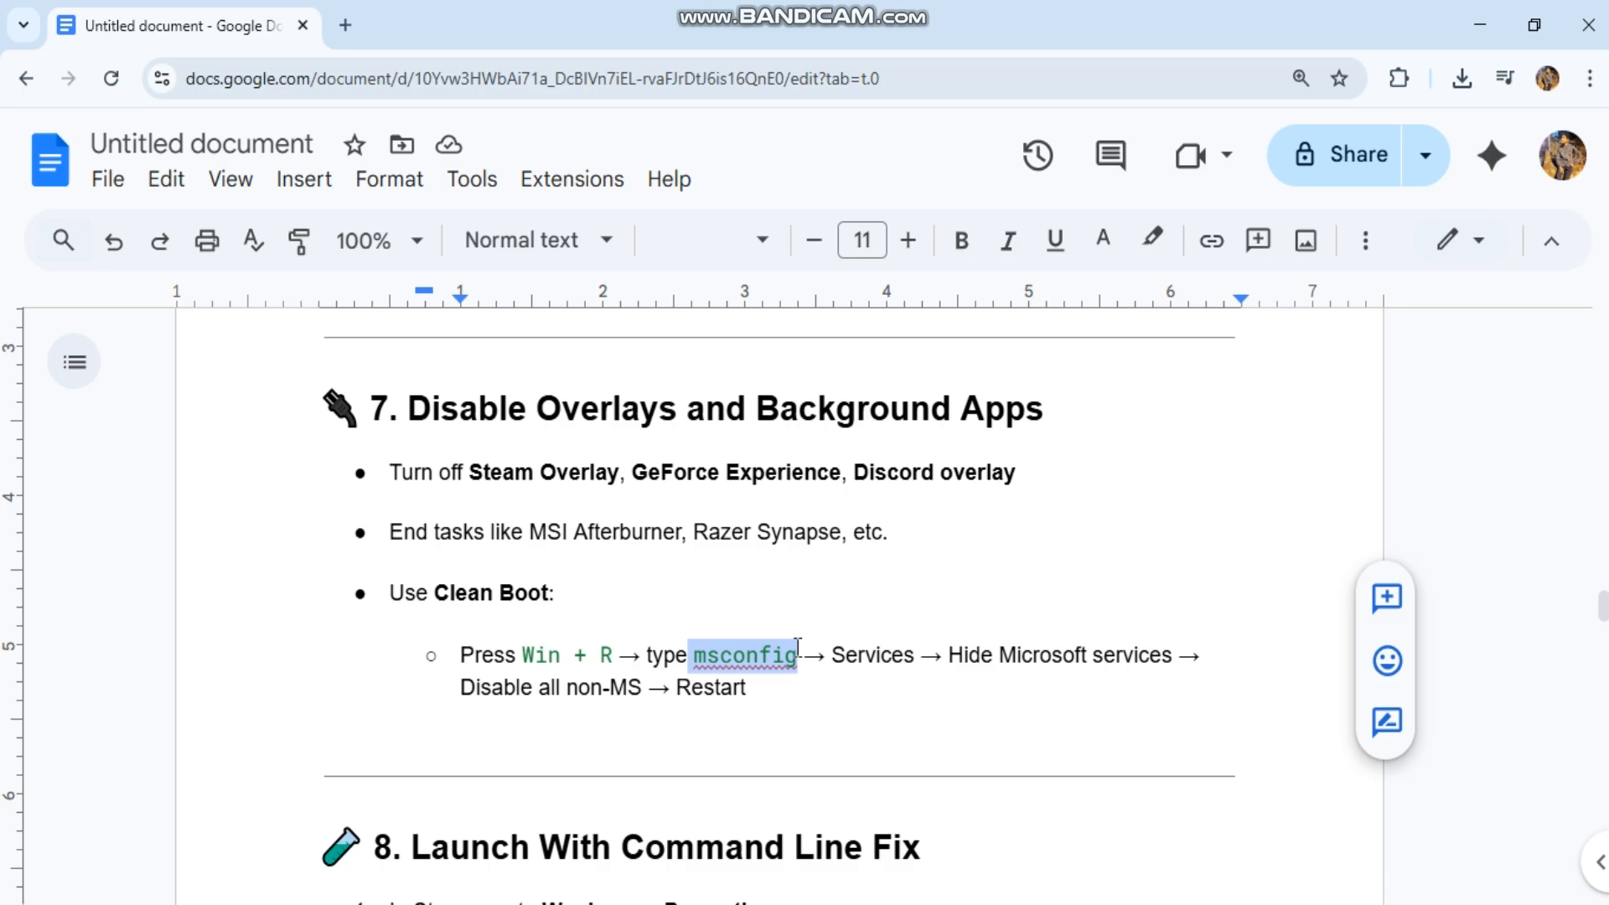
key(Win+r)
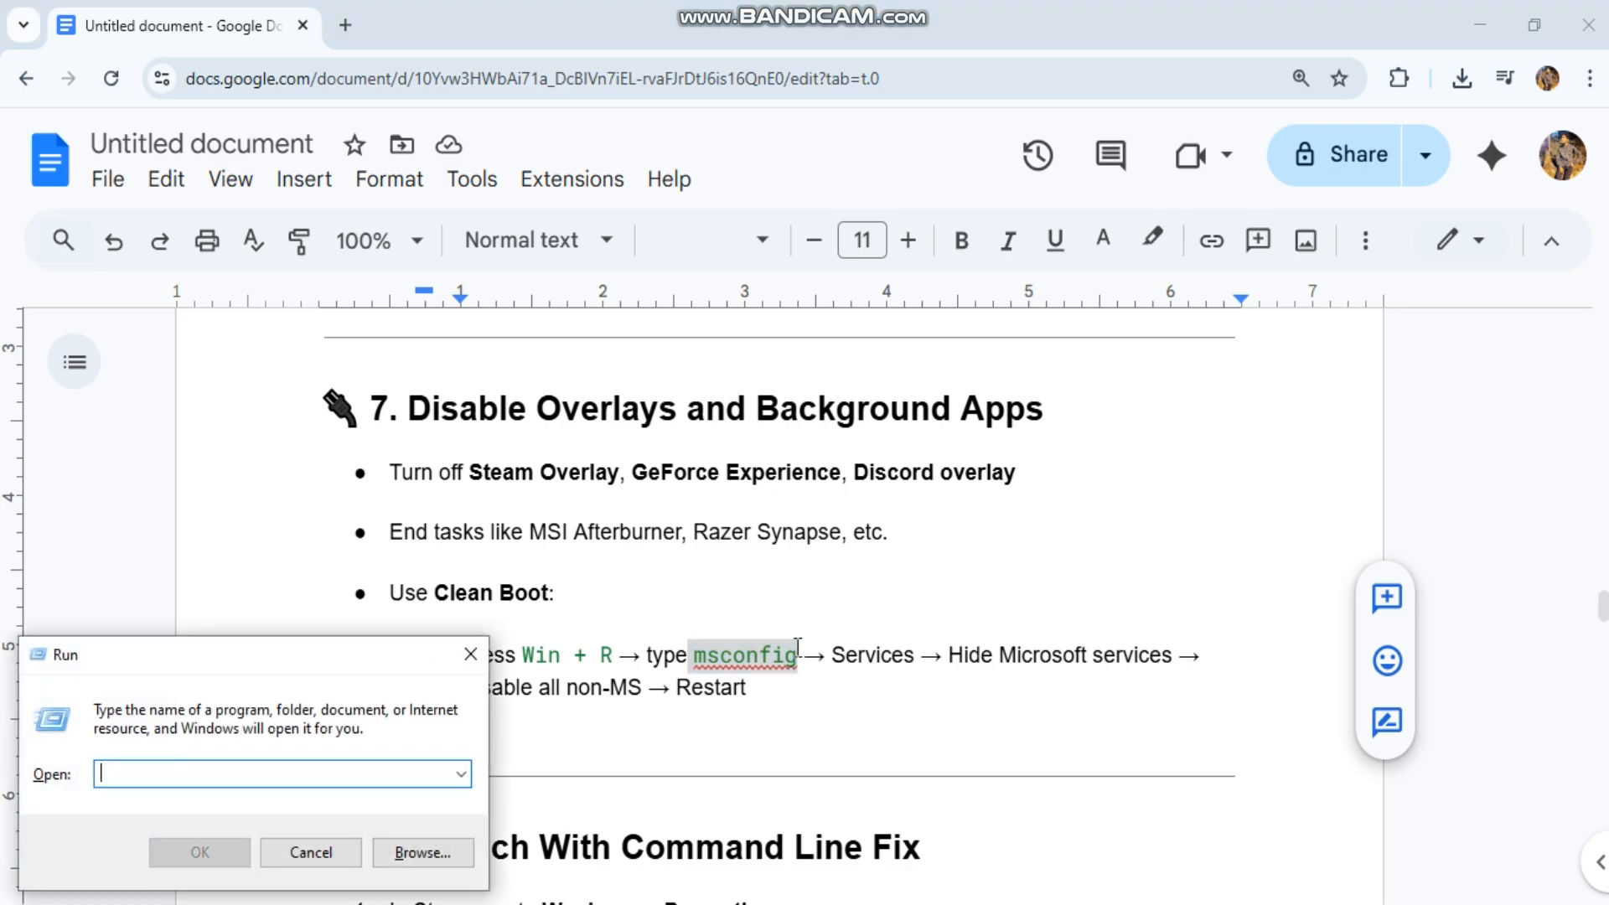
text(msconfig)
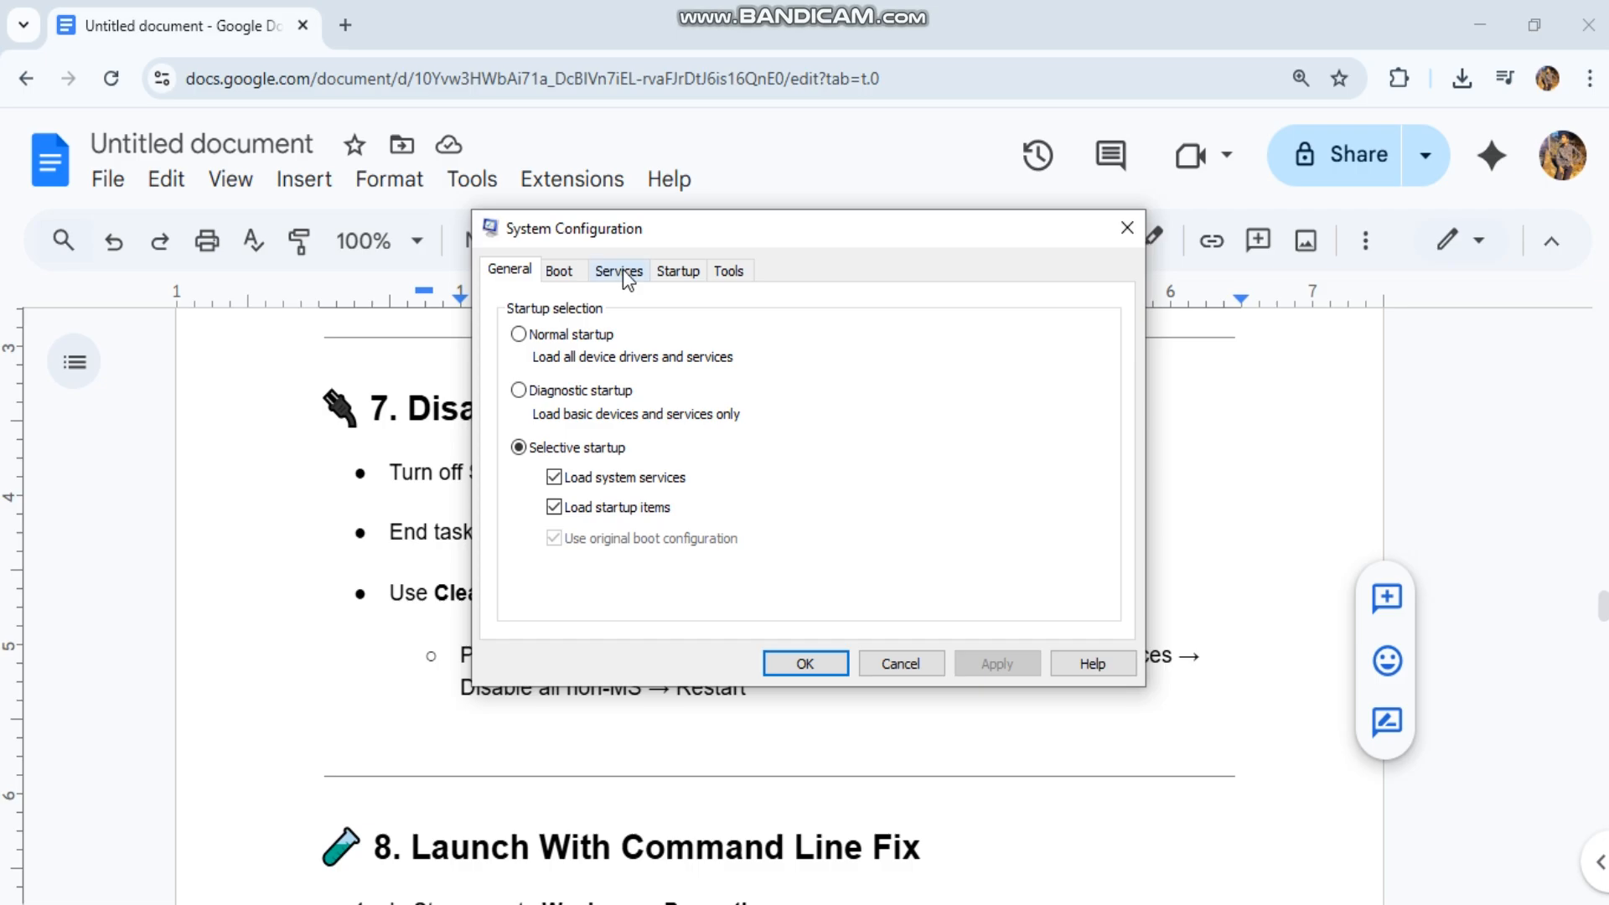
click(618, 270)
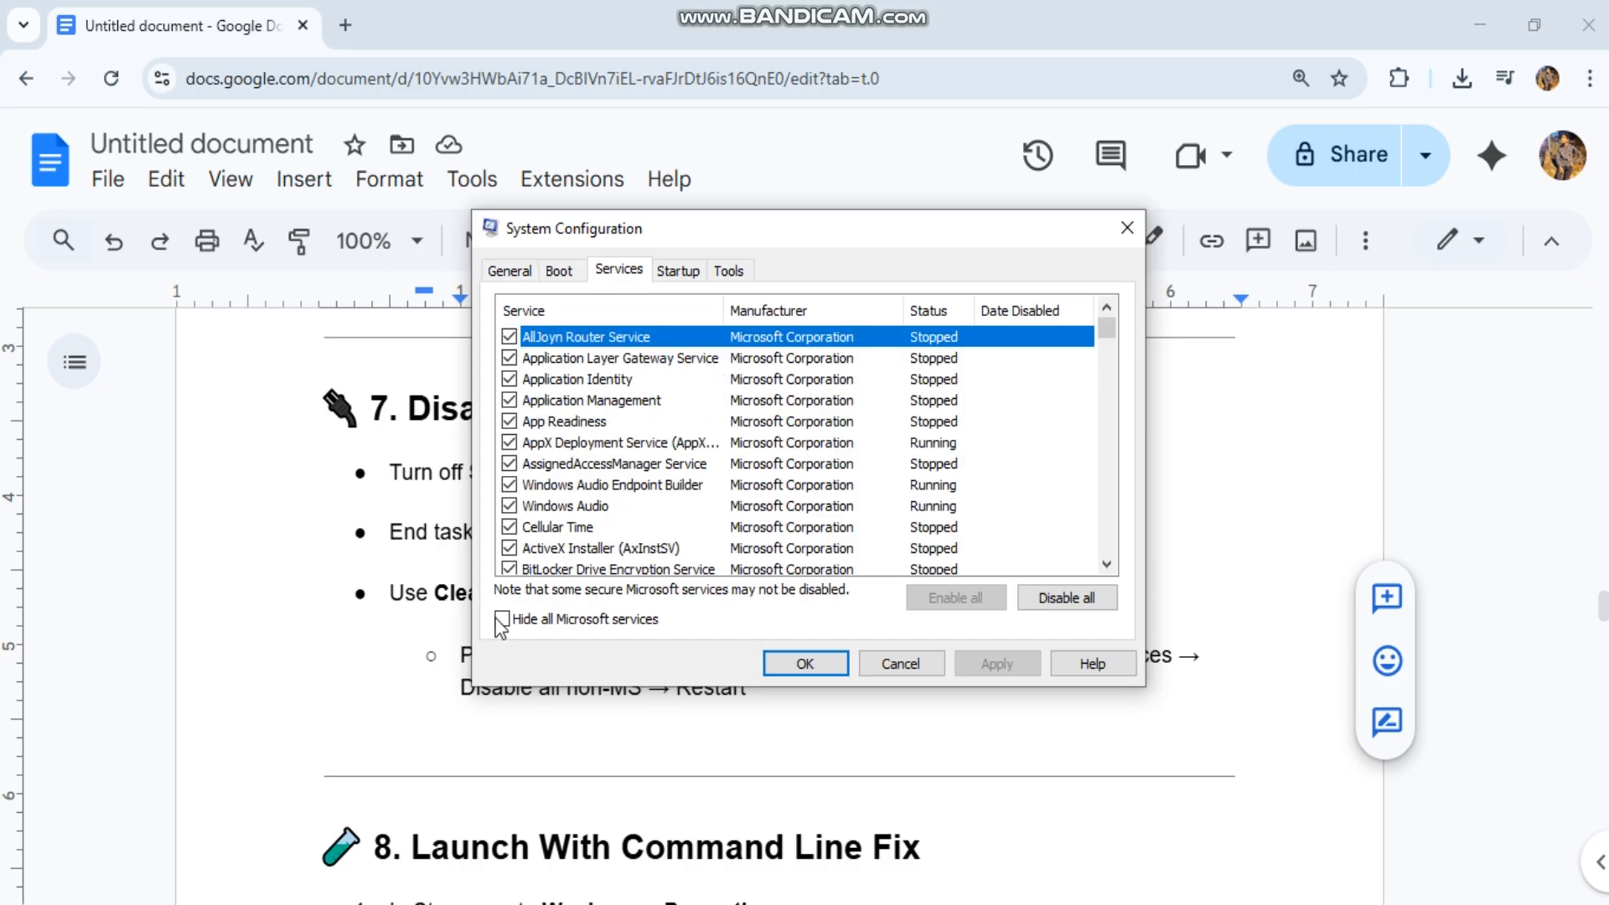
click(503, 618)
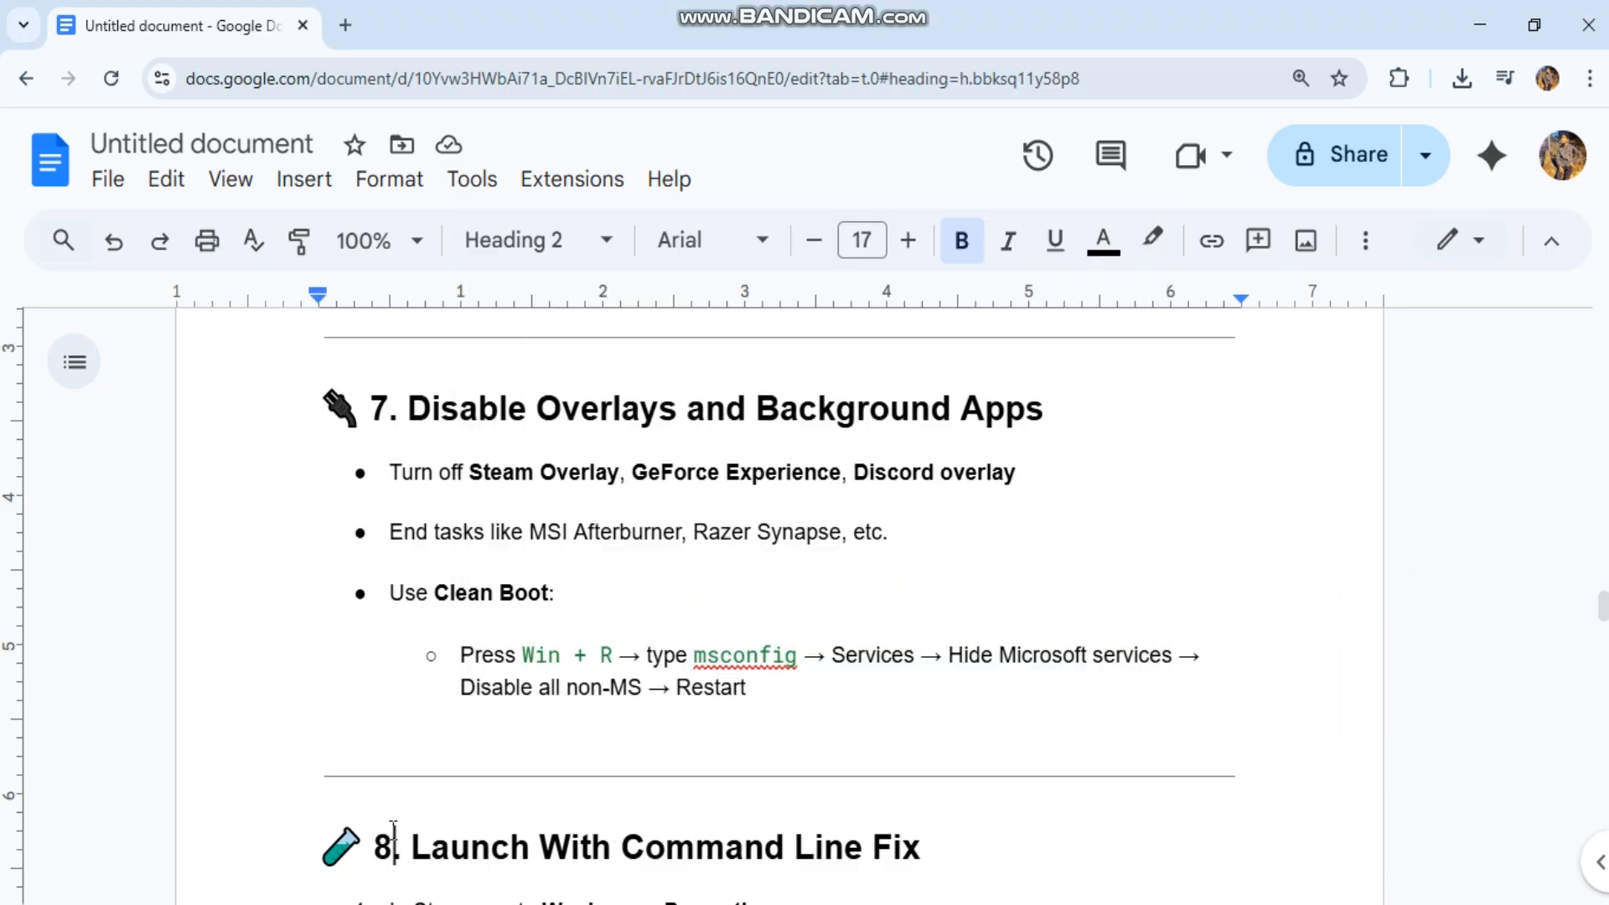
- Move past section 8 to the 'Disable Antivirus/Firewall Temporarily' heading
scroll(down, 3)
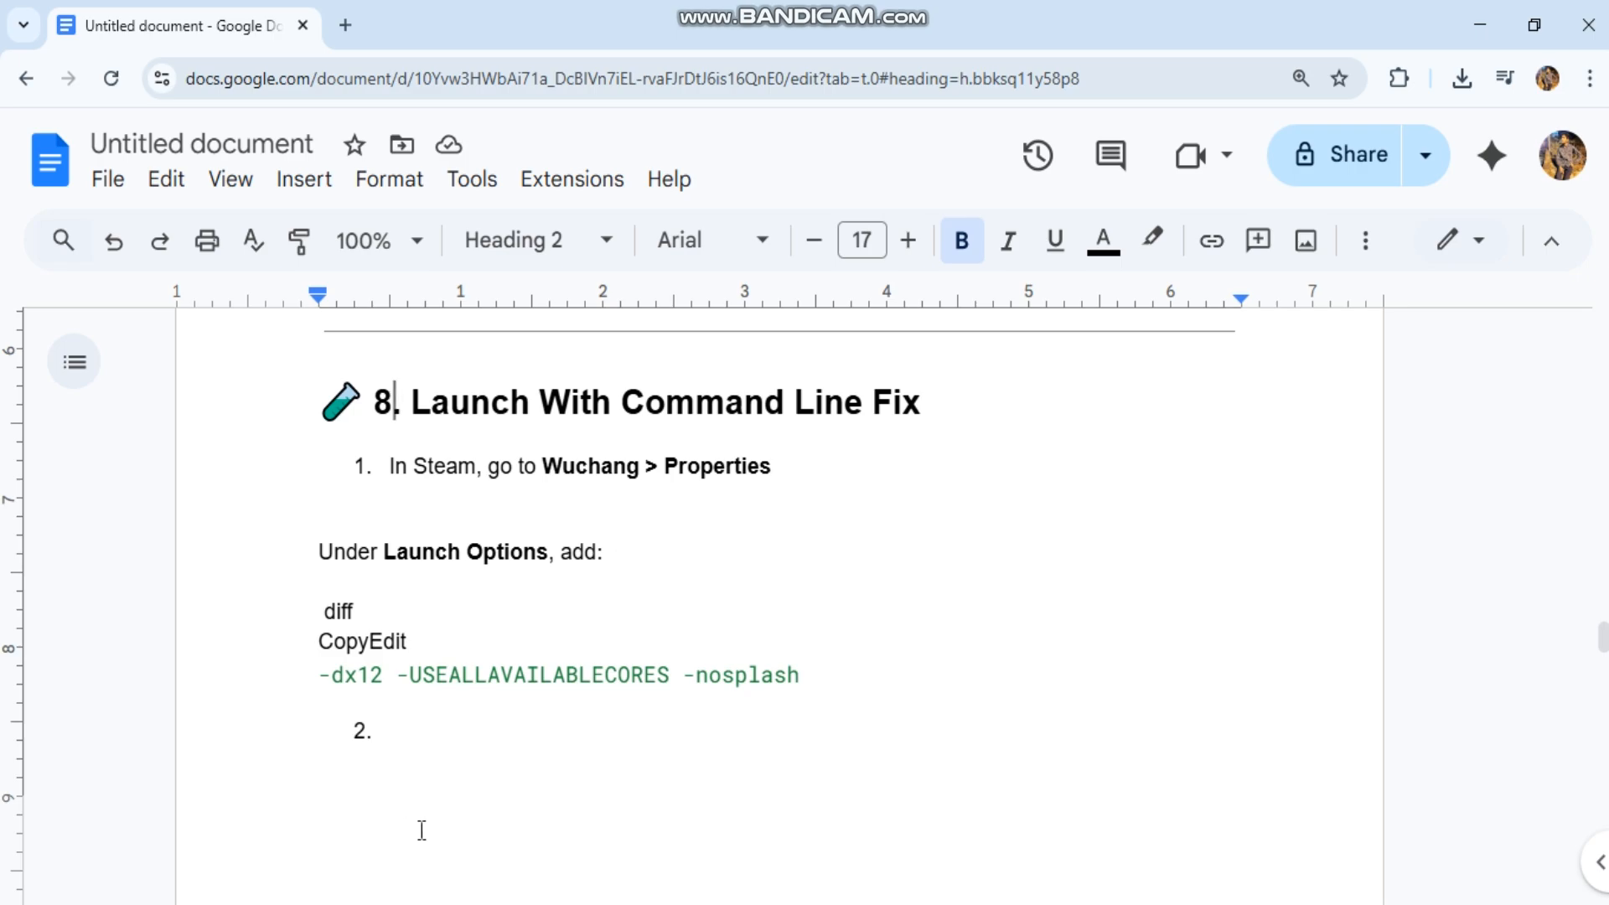
scroll(down, 3)
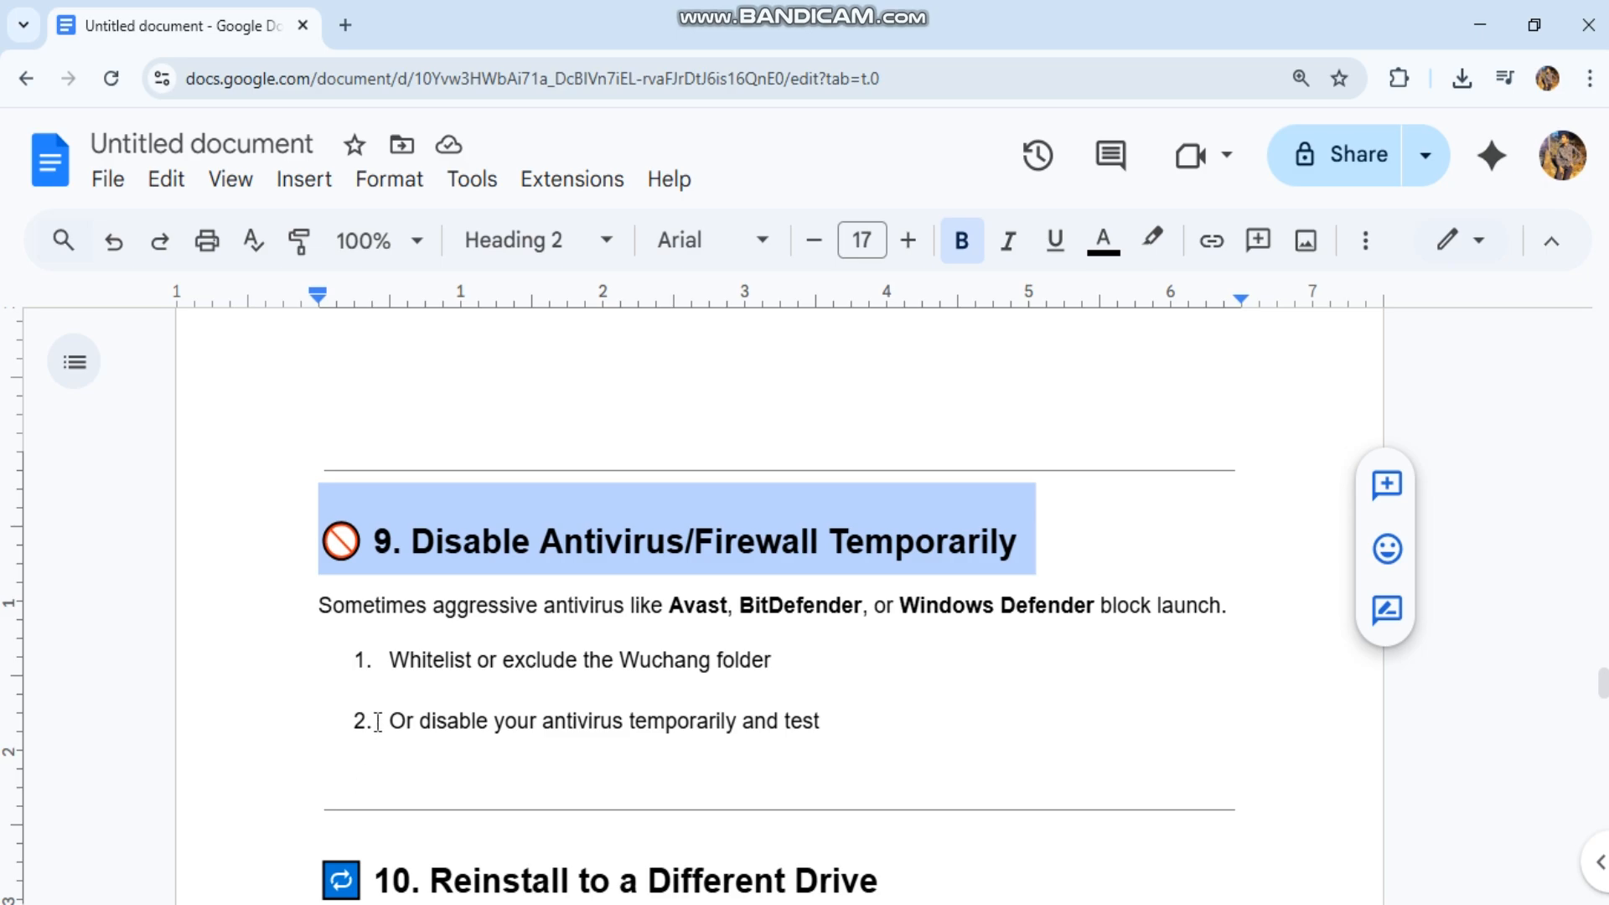
- Highlight the second antivirus step, then move to the reinstall and Crash.log steps
triple_click(605, 720)
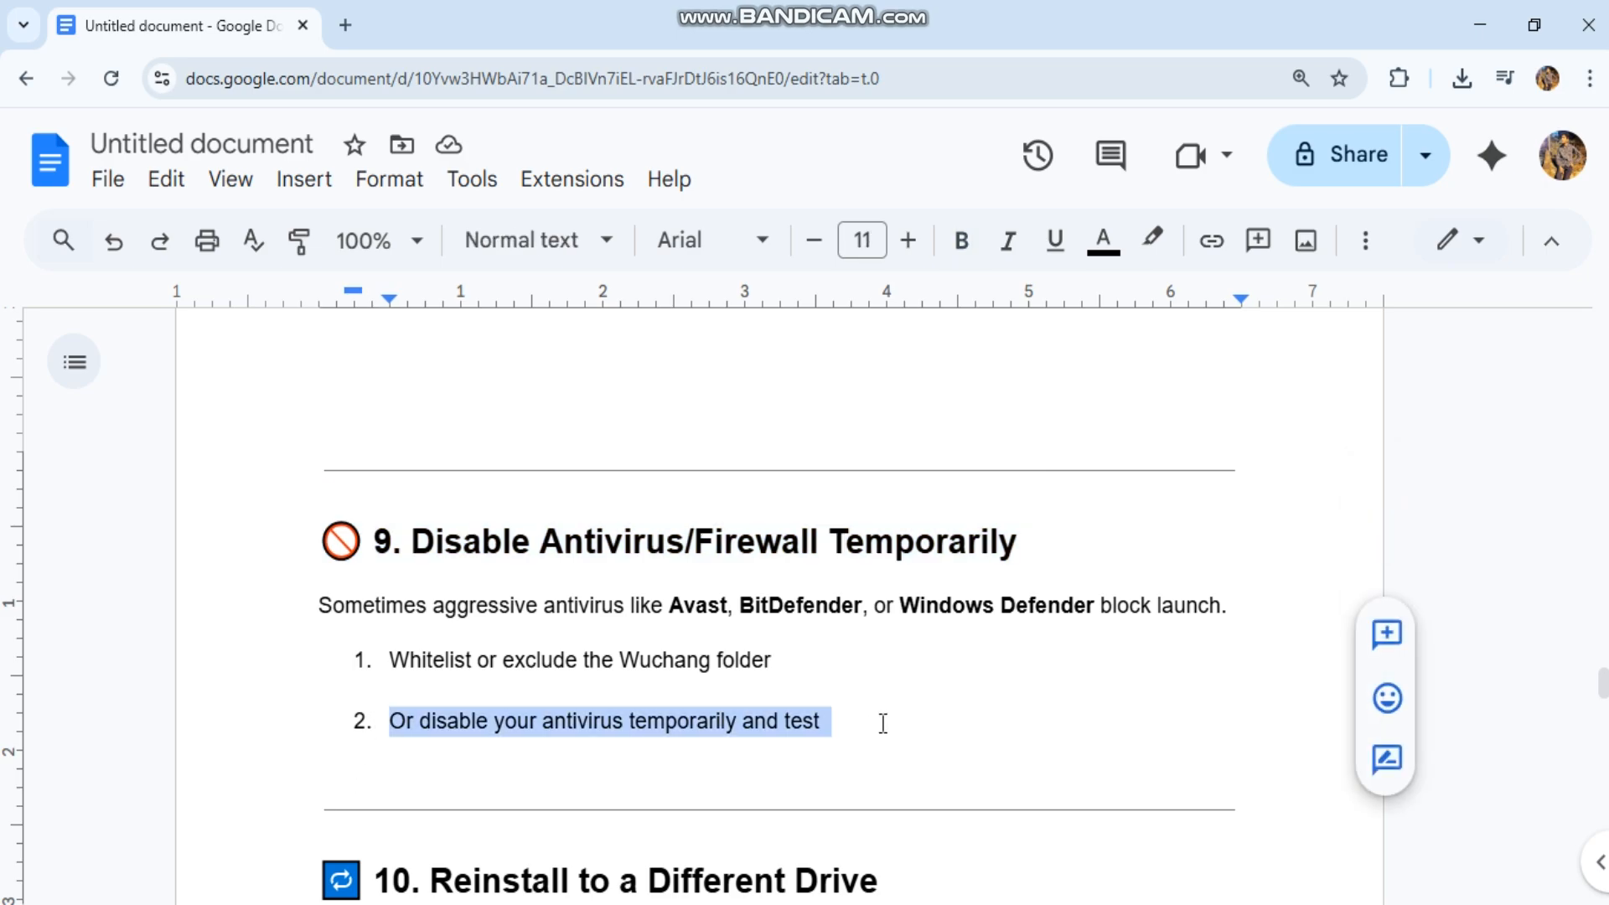
scroll(down, 3)
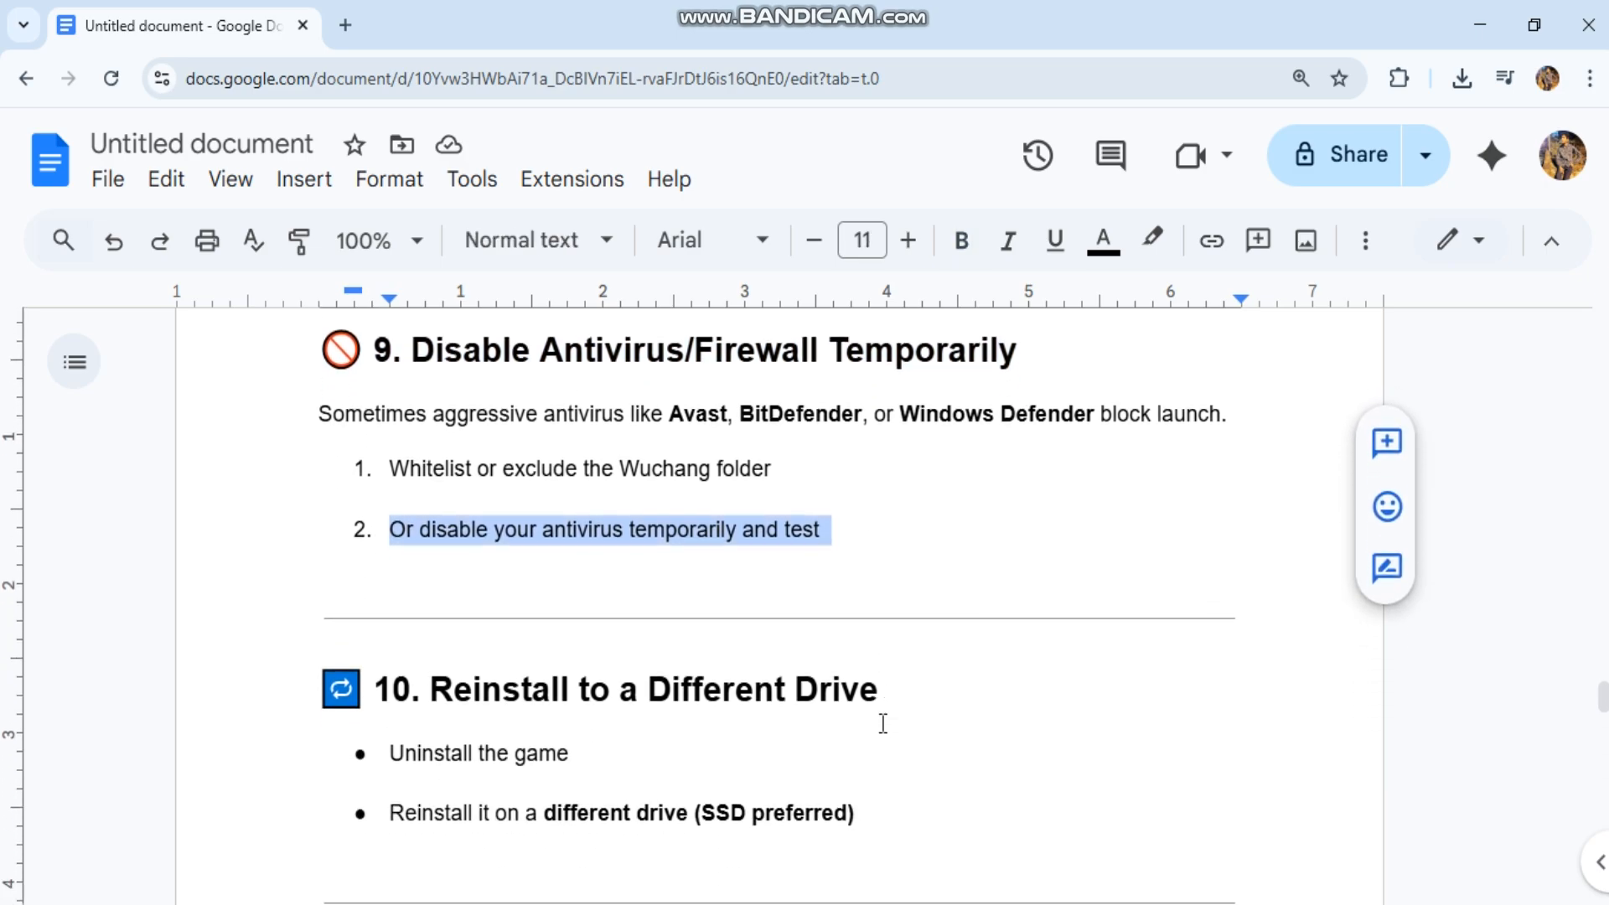
scroll(down, 3)
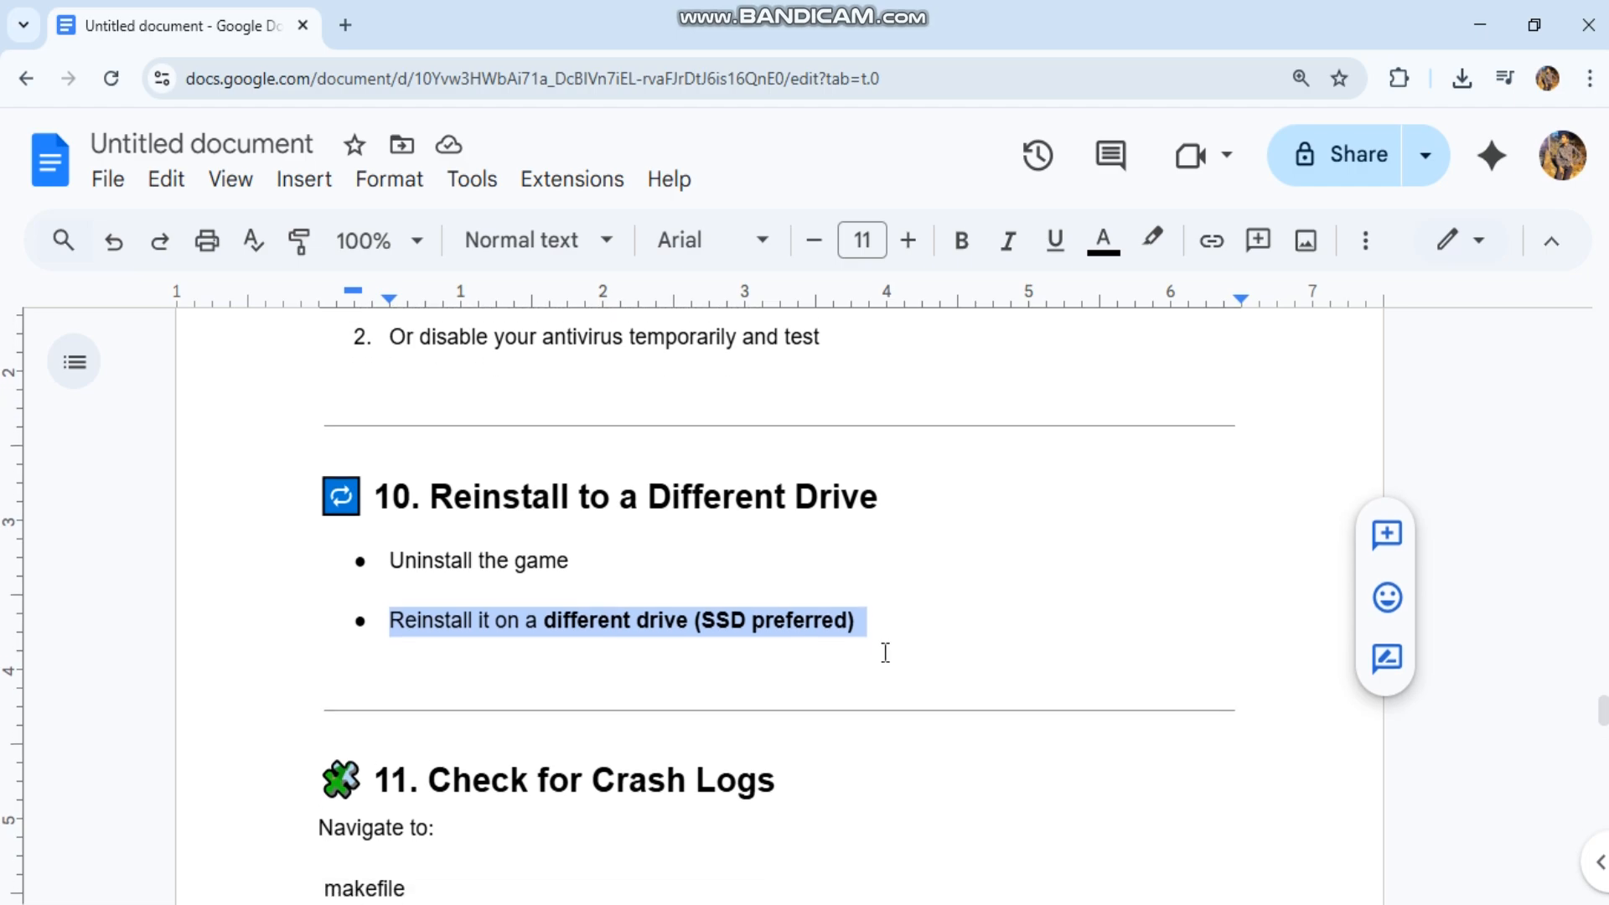
scroll(down, 3)
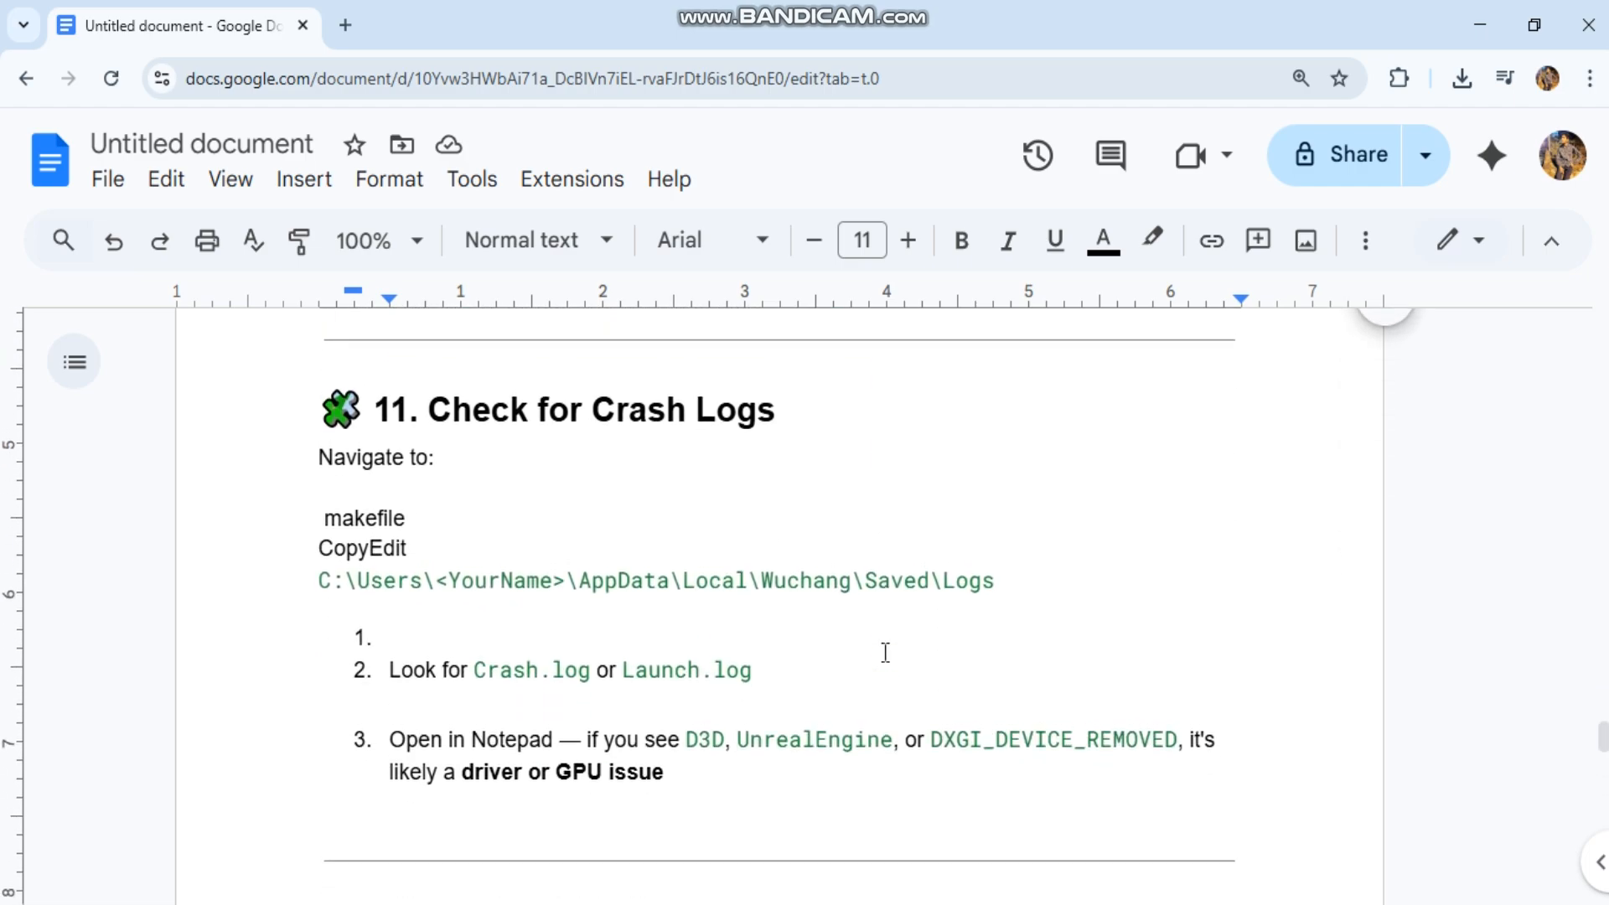
scroll(down, 3)
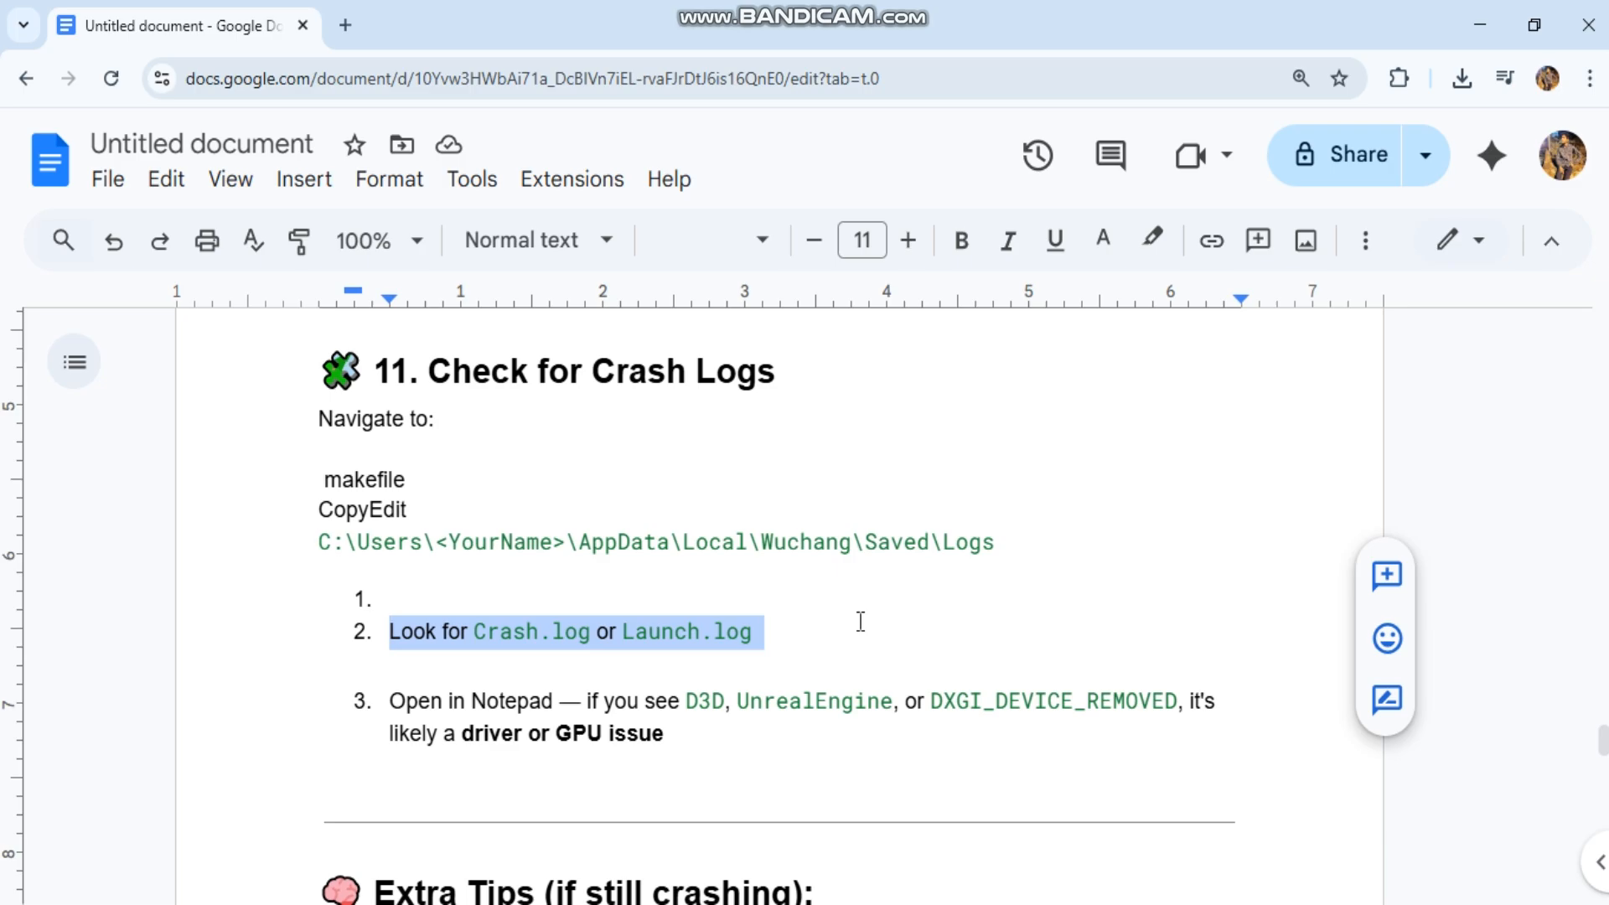
- Scroll through the Extra Tips table to the 'If the issue persists' section
scroll(down, 3)
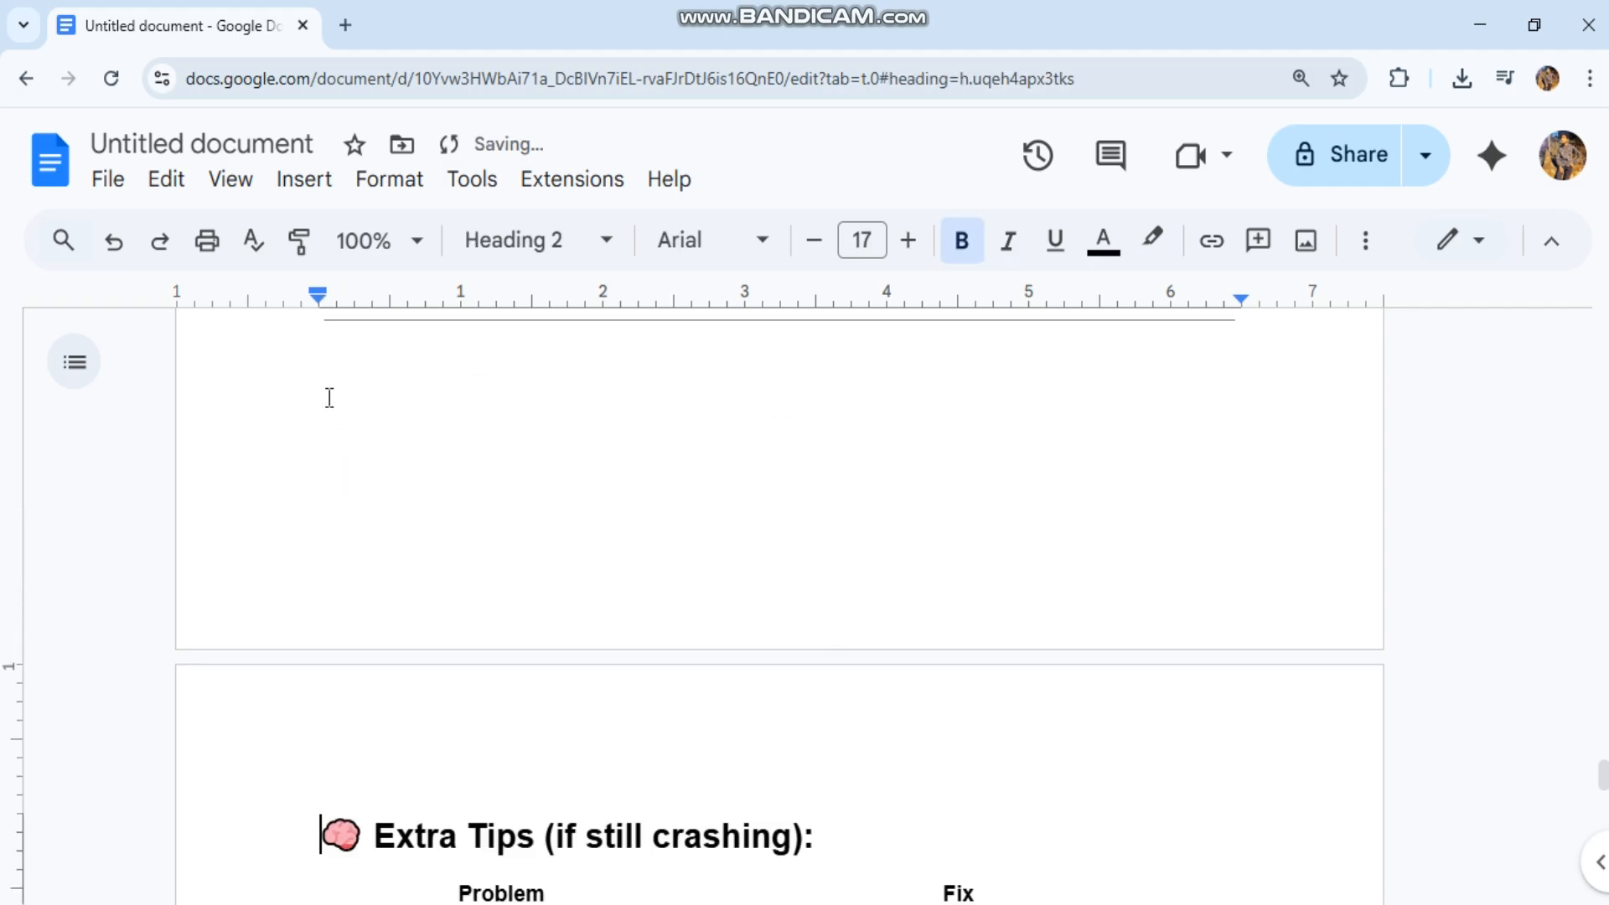
scroll(down, 3)
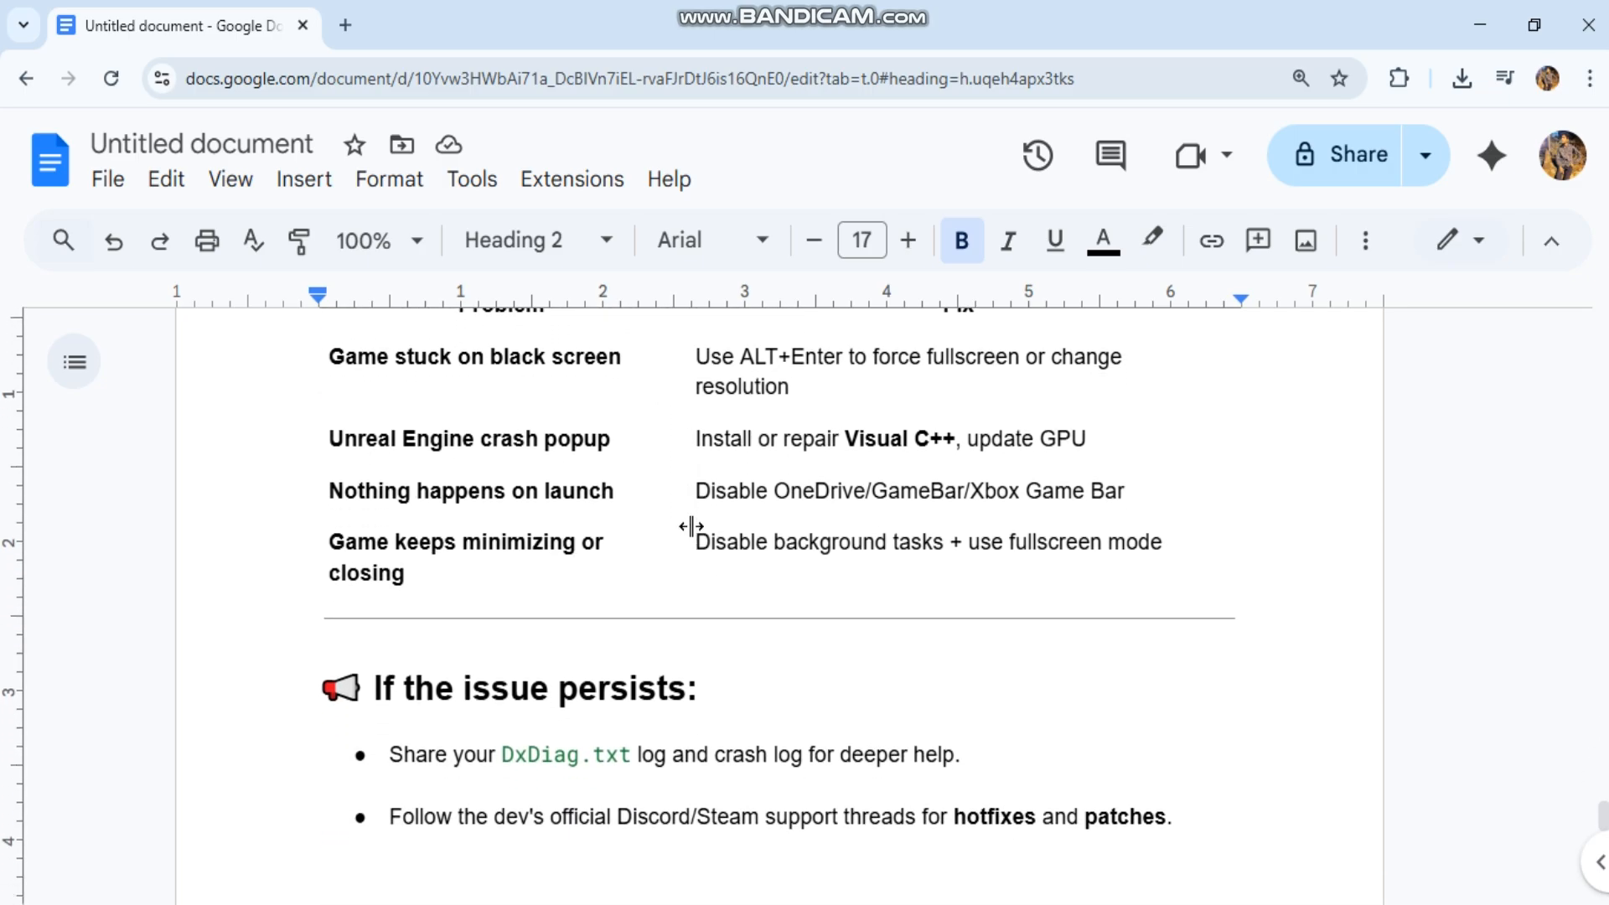
scroll(down, 3)
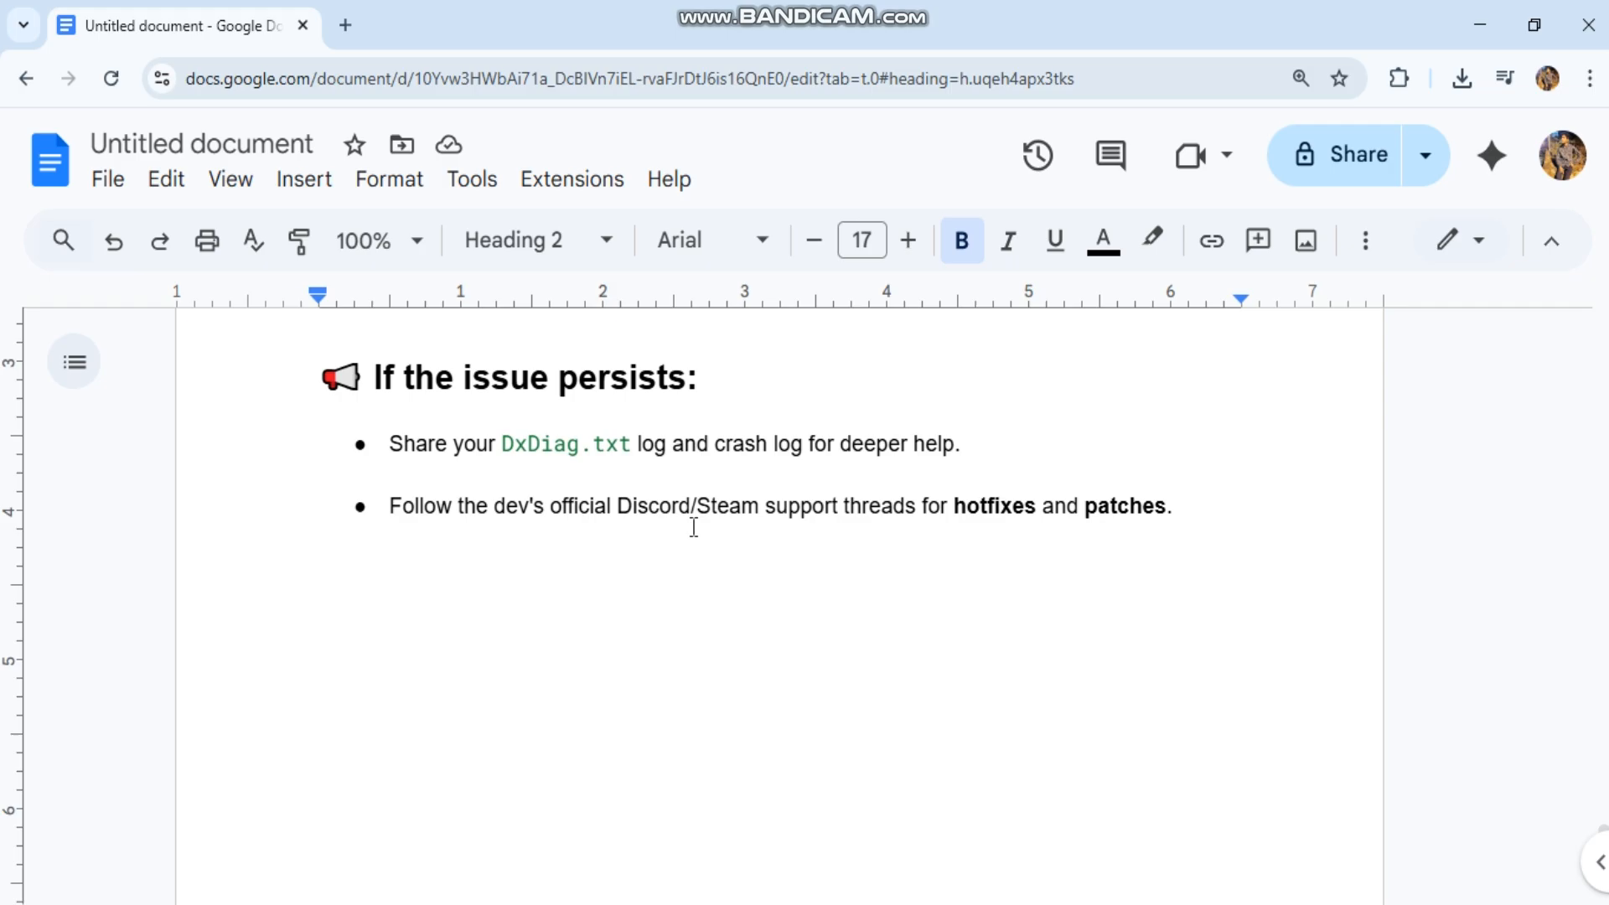
mouse_move(878, 887)
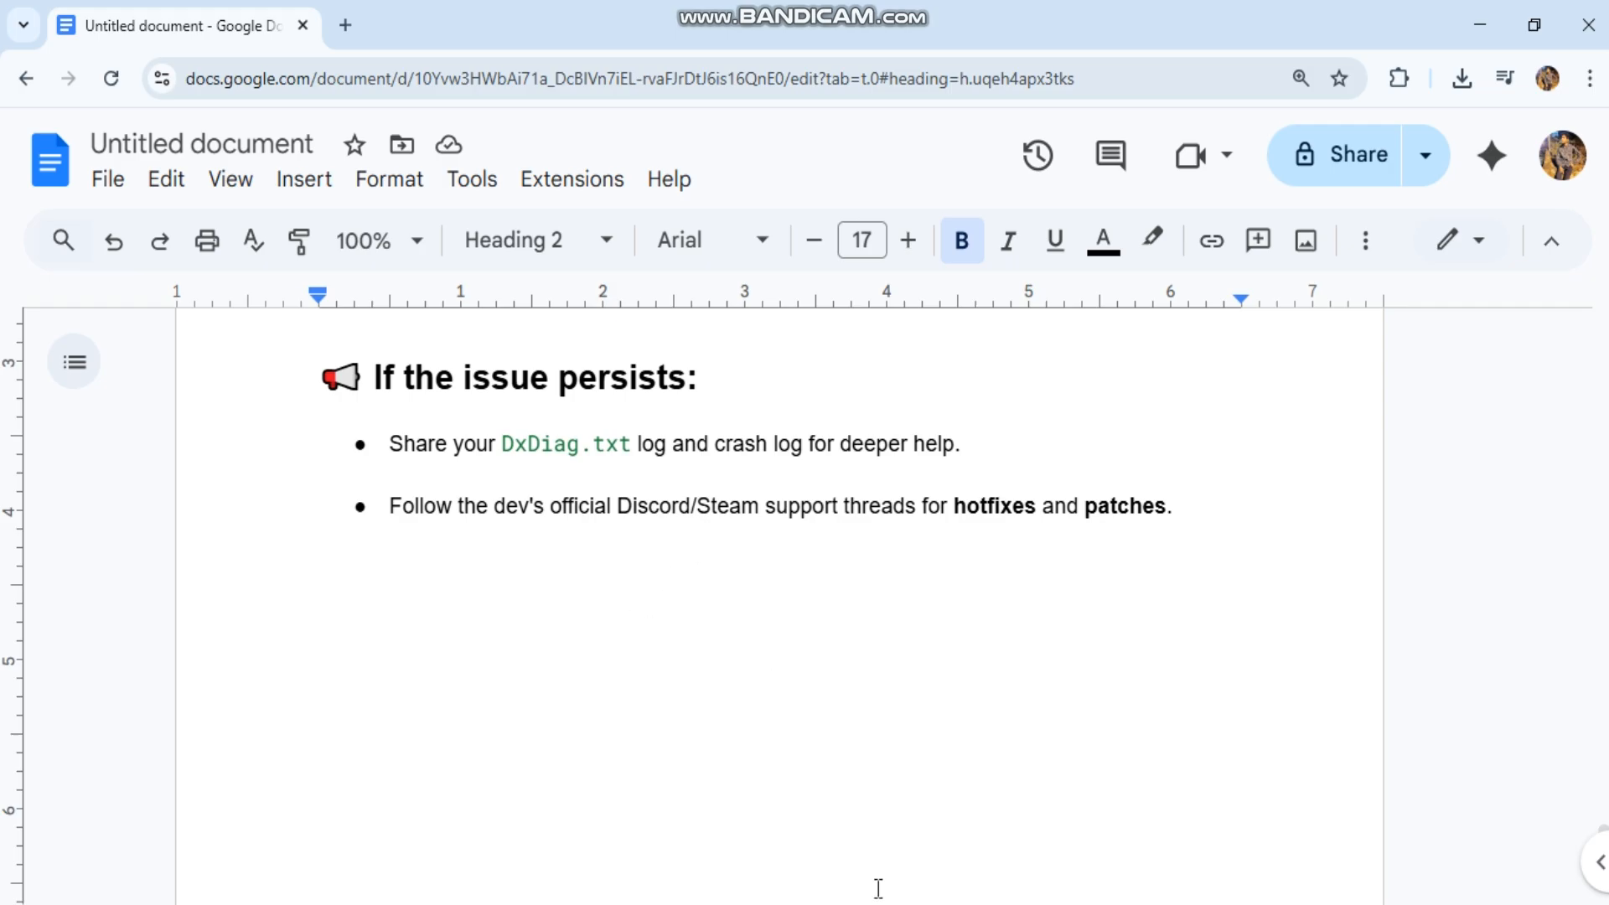